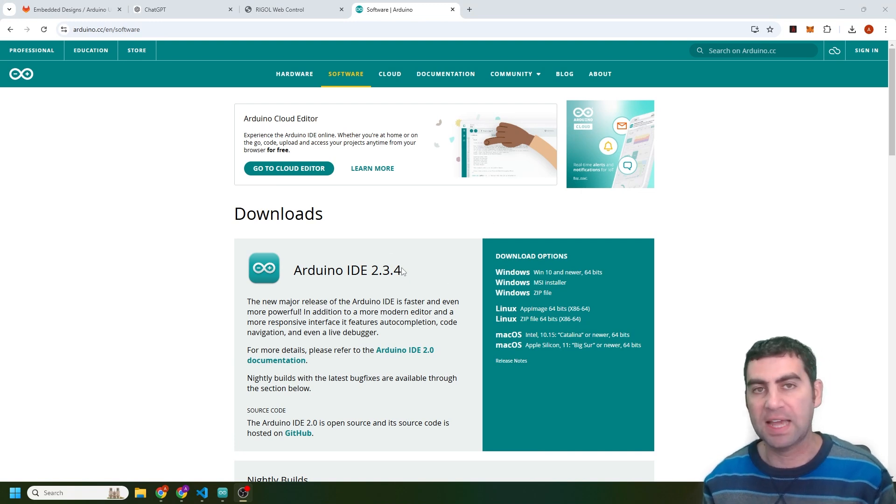
mouse_move(400, 270)
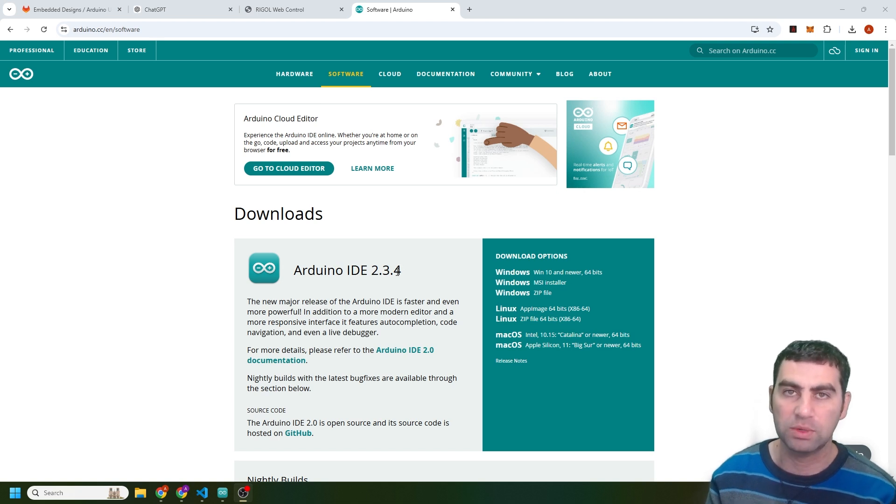
mouse_move(451, 242)
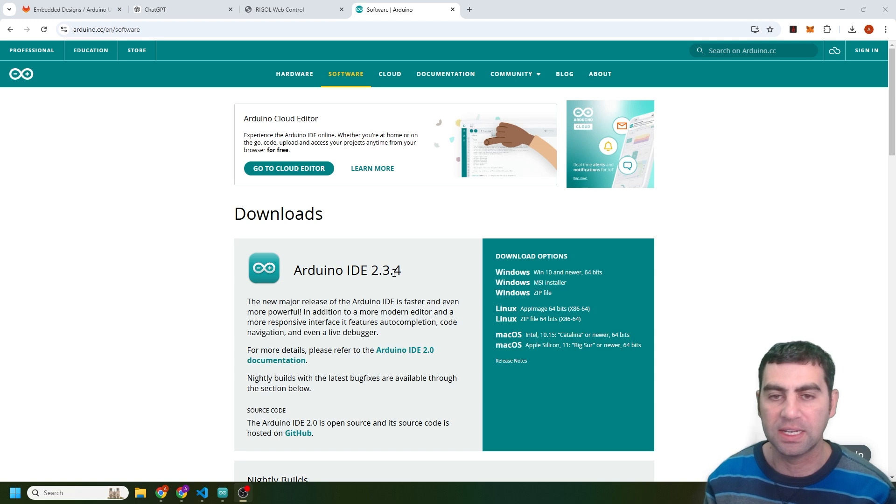
mouse_move(567, 272)
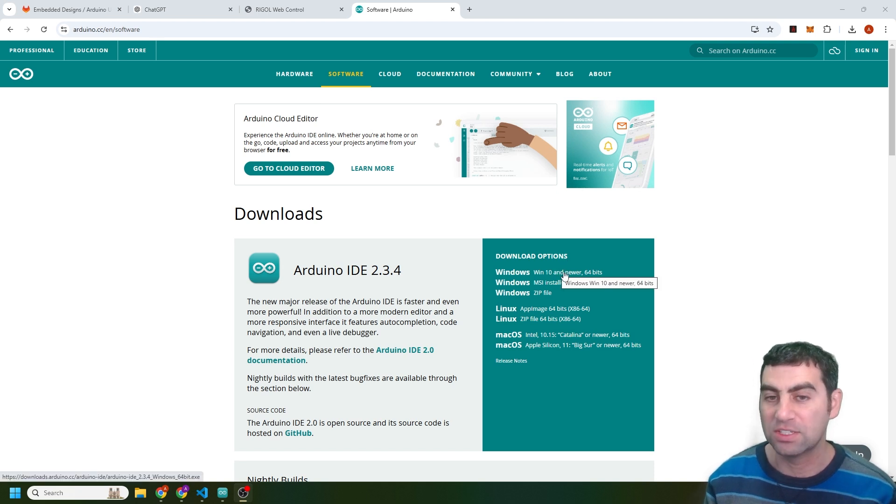
mouse_move(644, 216)
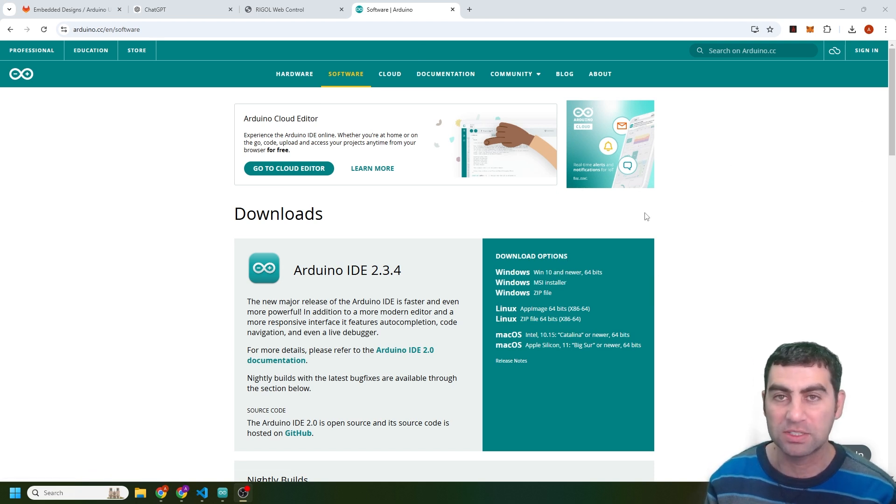
mouse_move(589, 295)
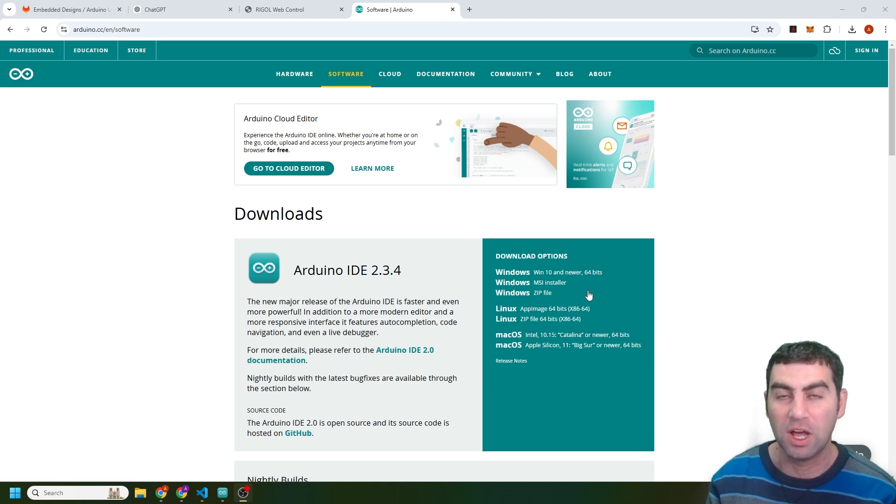
mouse_move(651, 287)
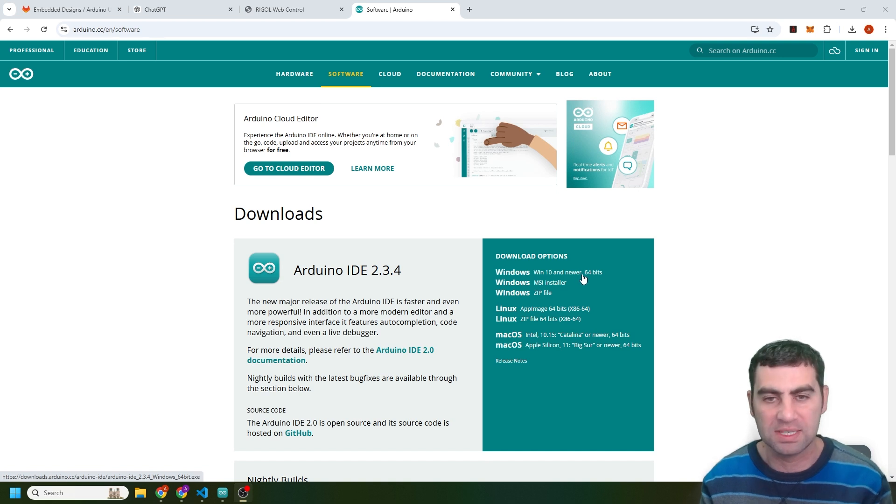
mouse_move(542, 346)
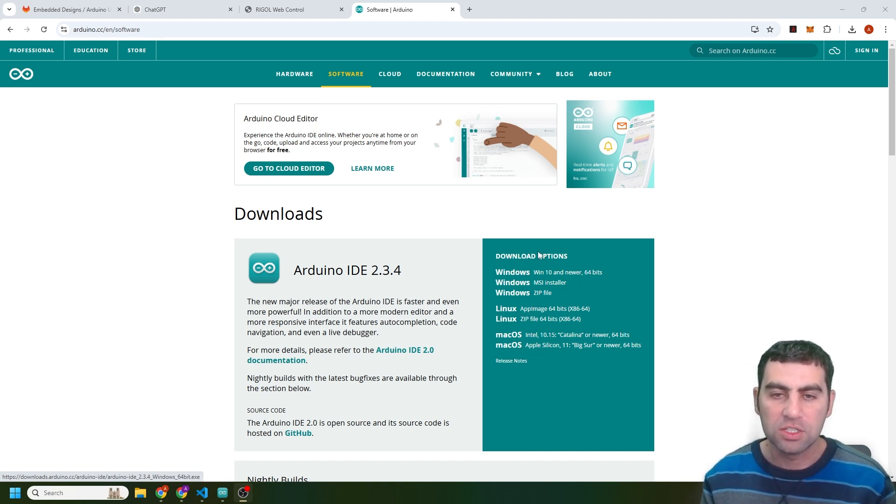
mouse_move(598, 282)
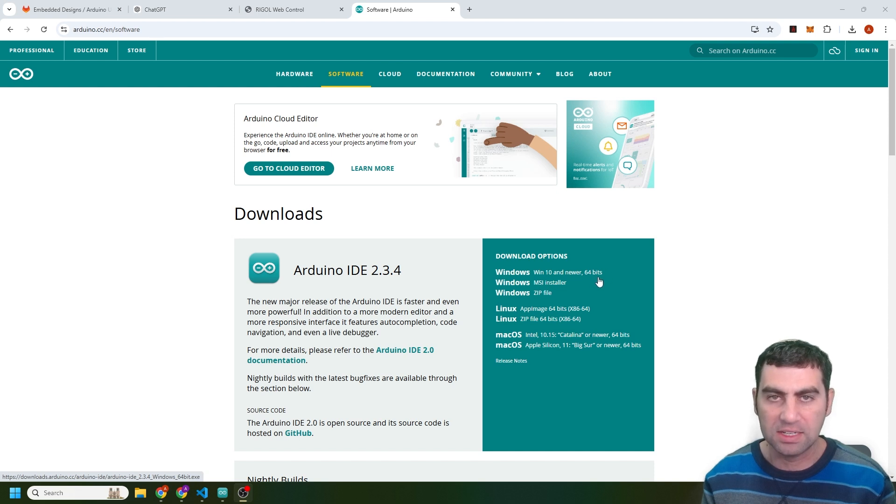
mouse_move(557, 318)
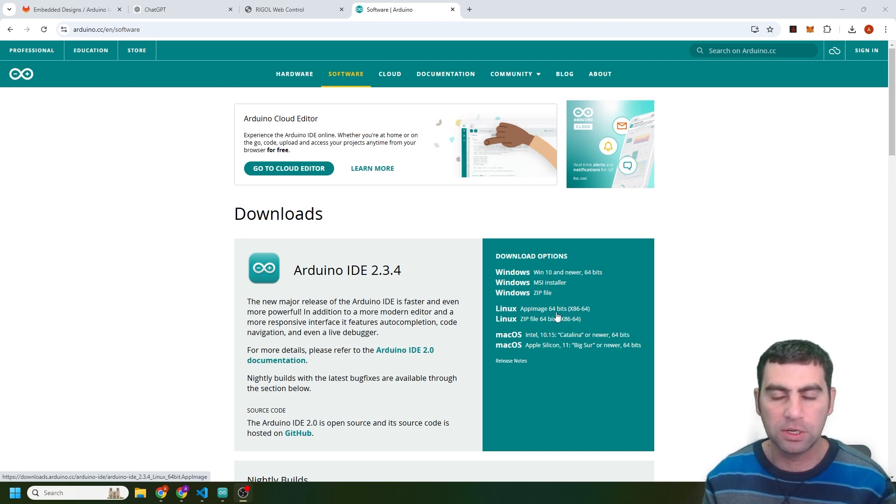
mouse_move(542, 308)
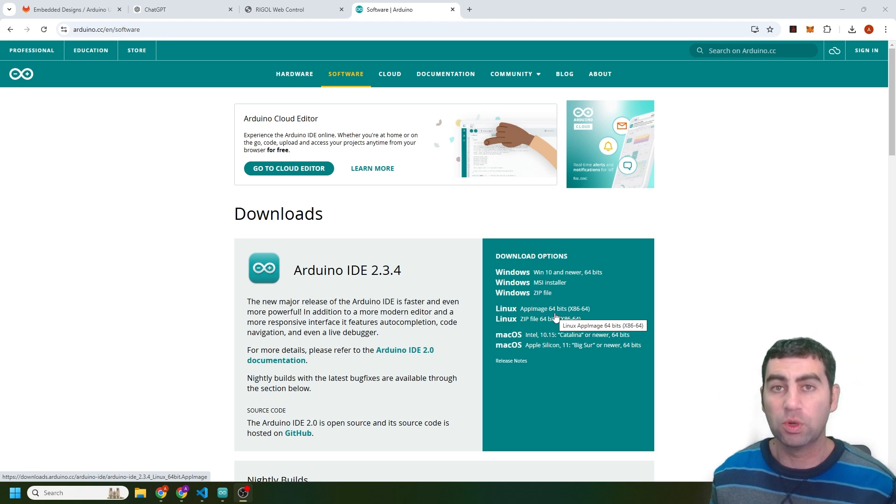
mouse_move(598, 315)
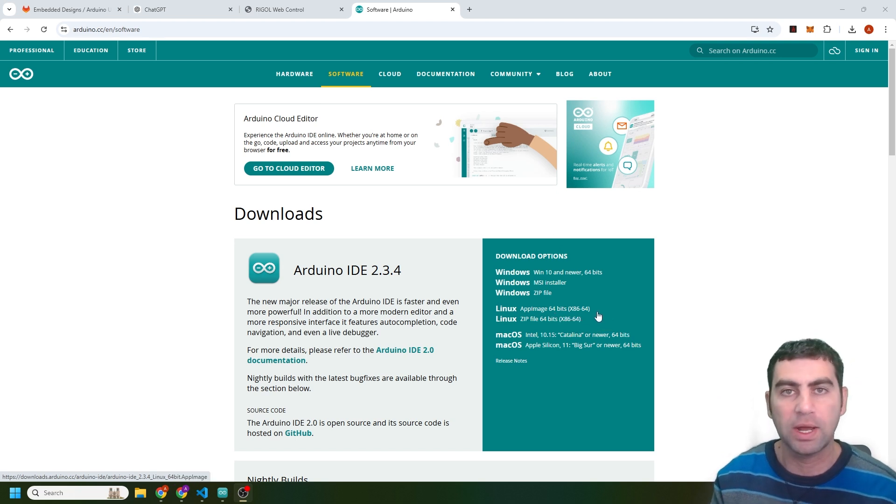
mouse_move(418, 376)
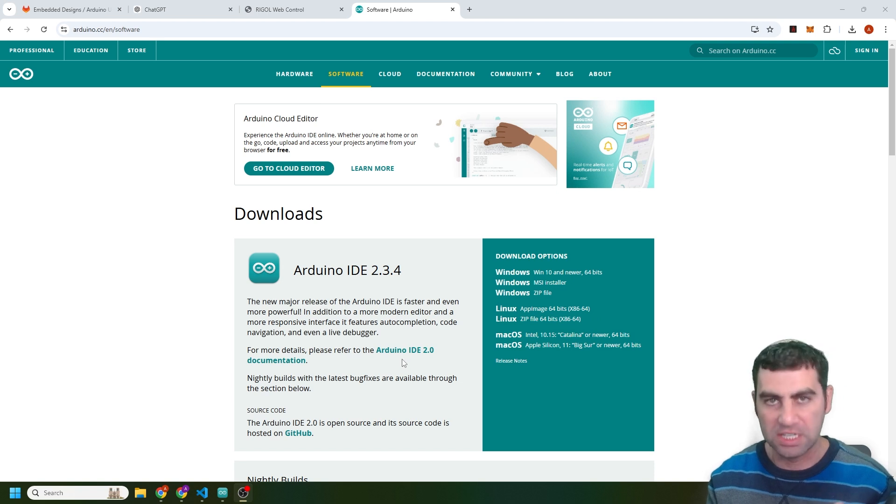
mouse_move(398, 262)
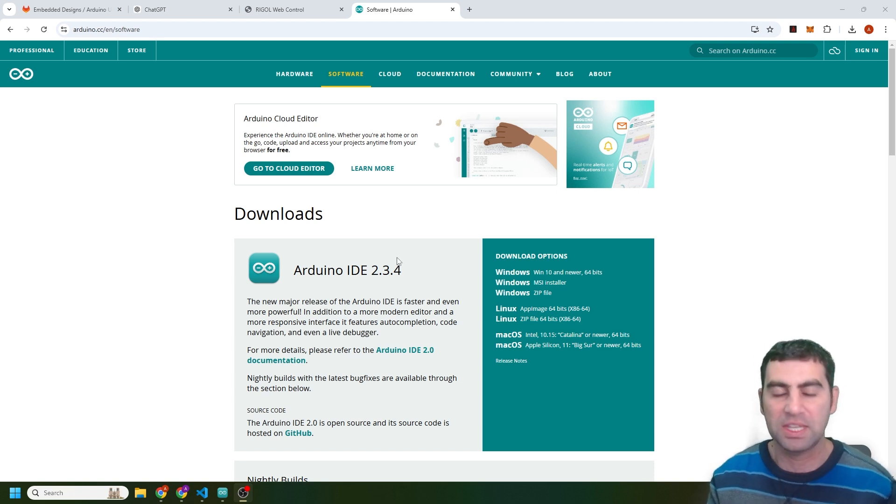
mouse_move(222, 493)
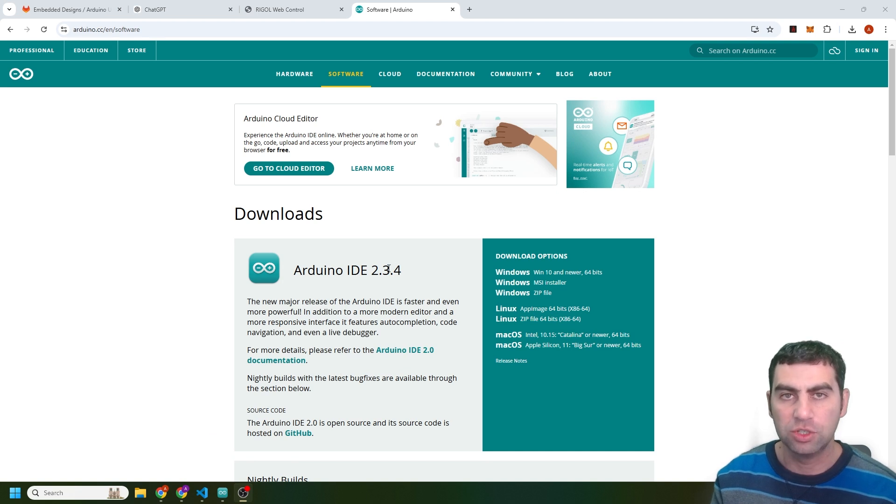
mouse_move(402, 294)
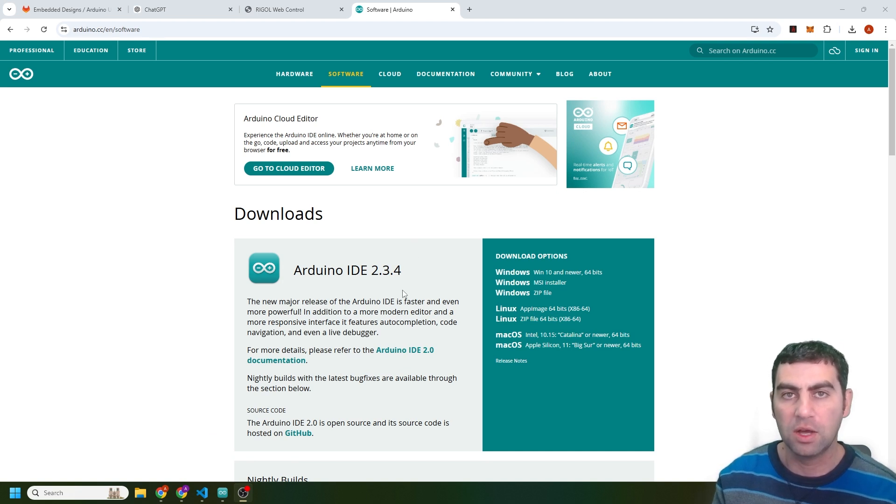
mouse_move(402, 298)
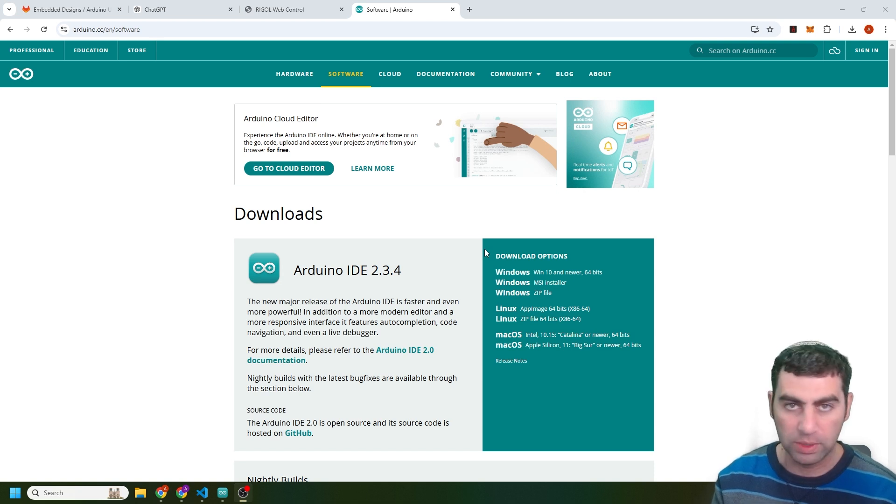
mouse_move(481, 253)
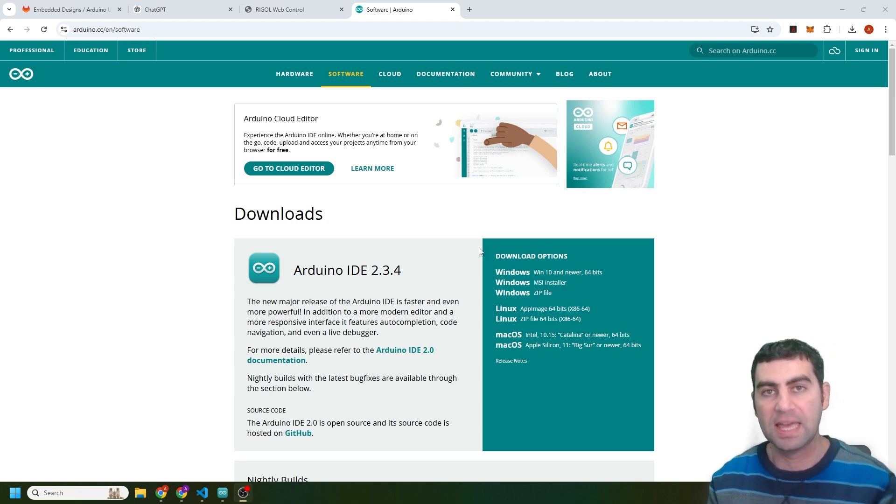
mouse_move(430, 260)
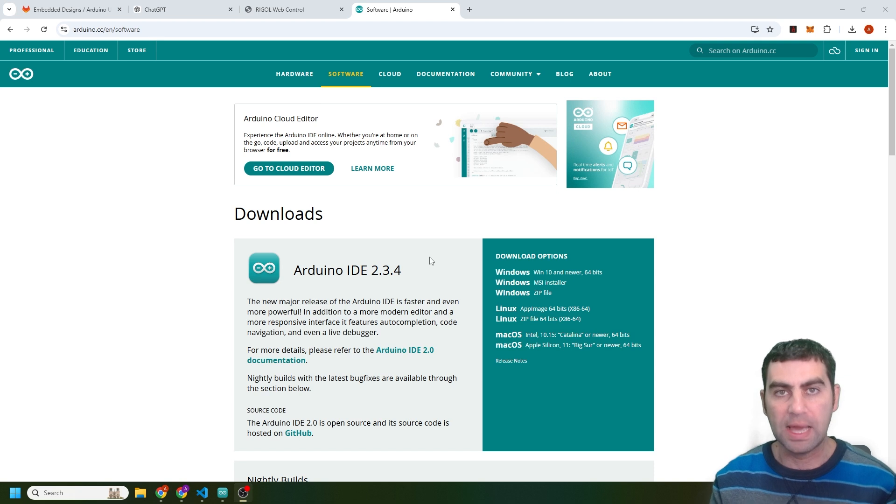
mouse_move(405, 242)
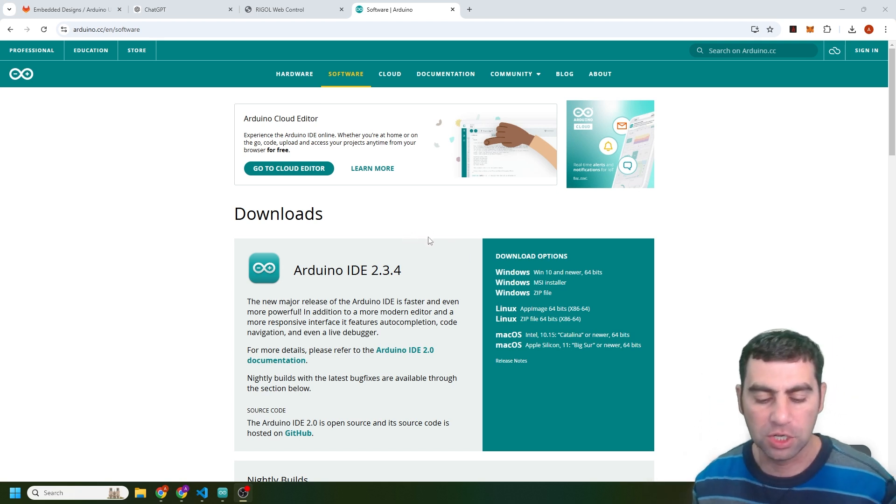
Step: Bring up the sine-wave sketch and check the board list shows Arduino UNO R4 WiFi on COM5
click(222, 493)
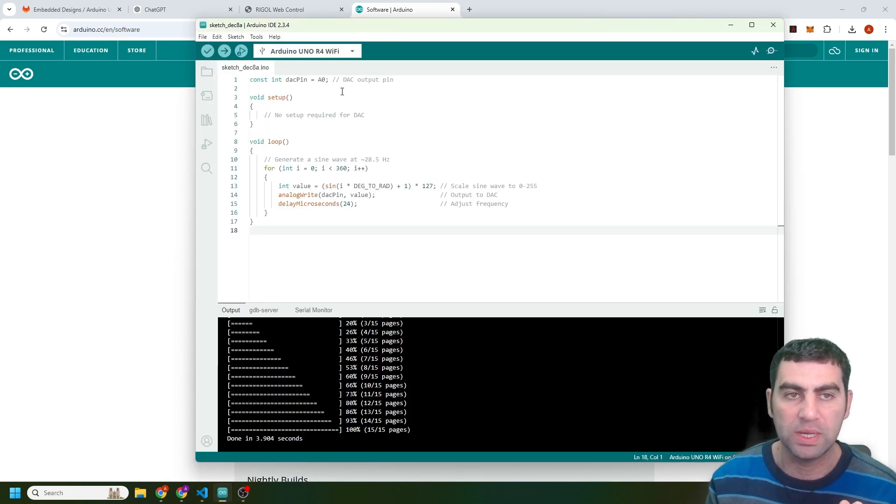
mouse_move(305, 51)
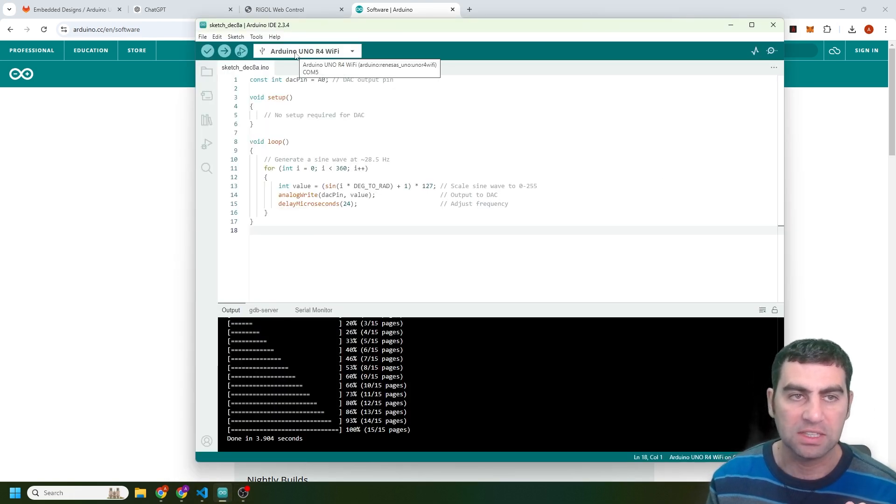
click(257, 37)
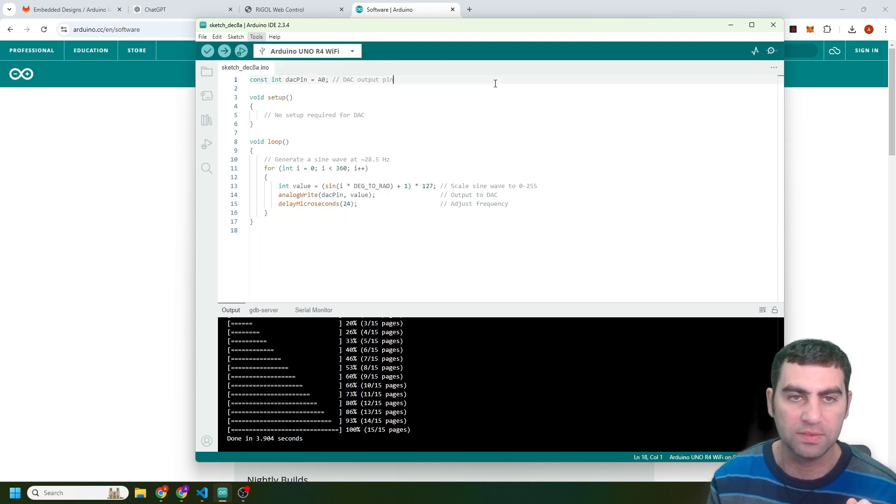
click(306, 51)
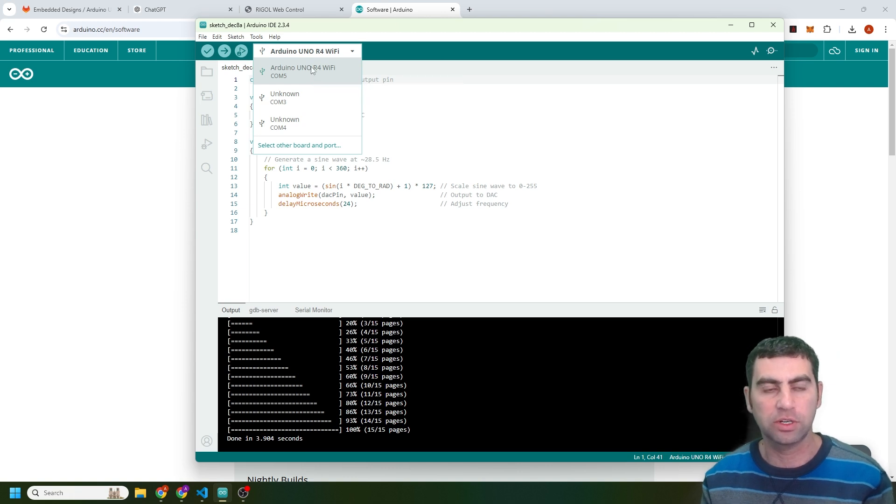
mouse_move(314, 56)
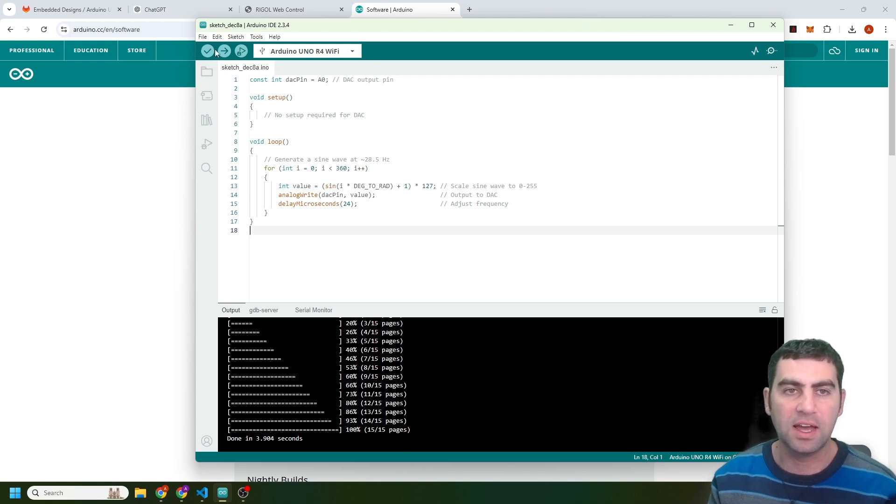
mouse_move(208, 51)
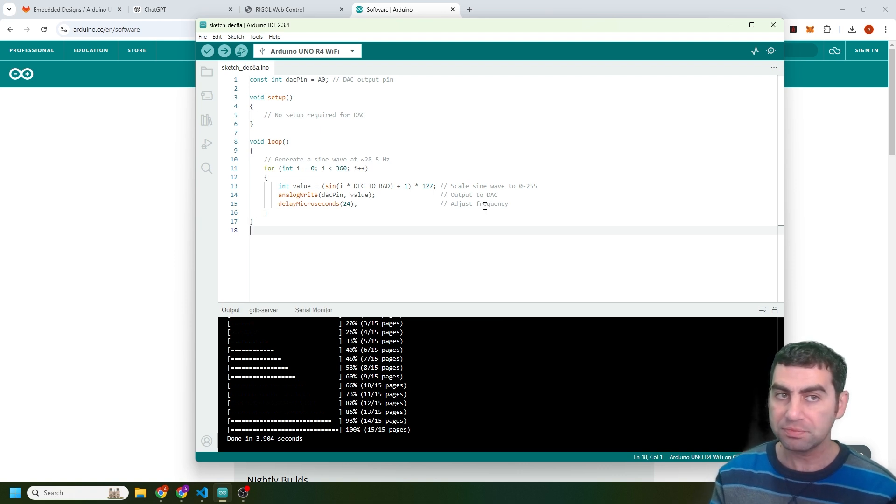
click(307, 51)
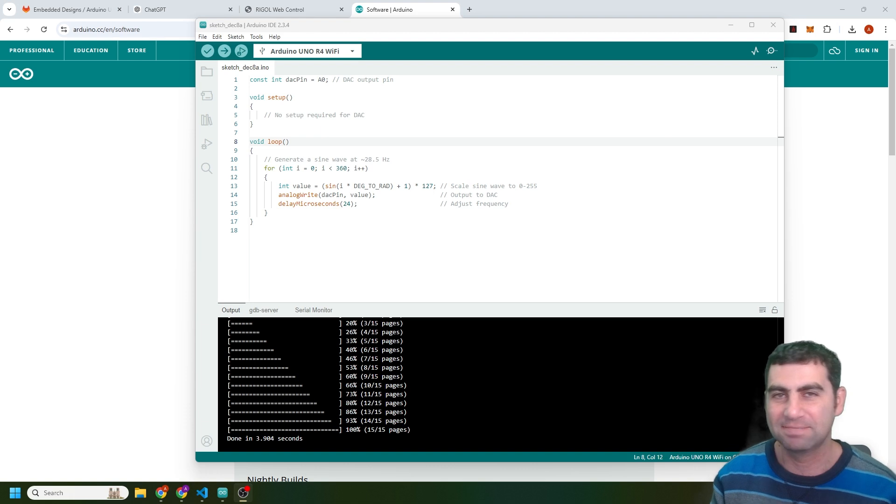
mouse_move(570, 41)
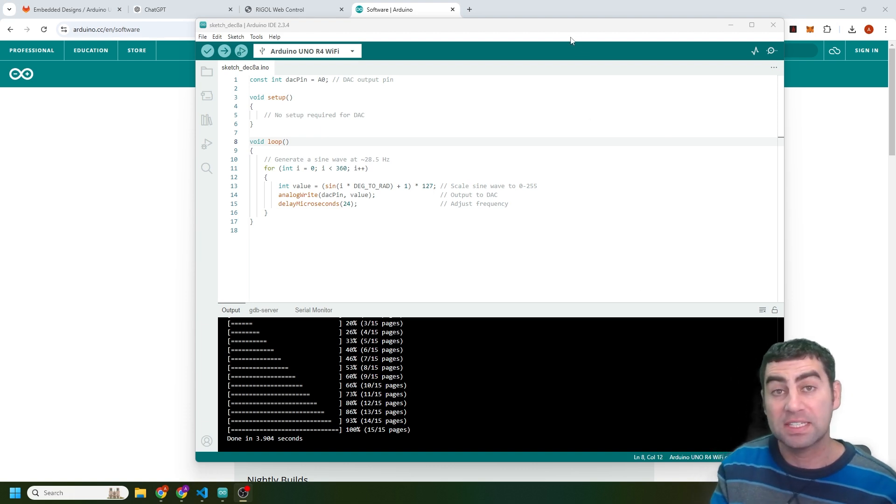
mouse_move(564, 30)
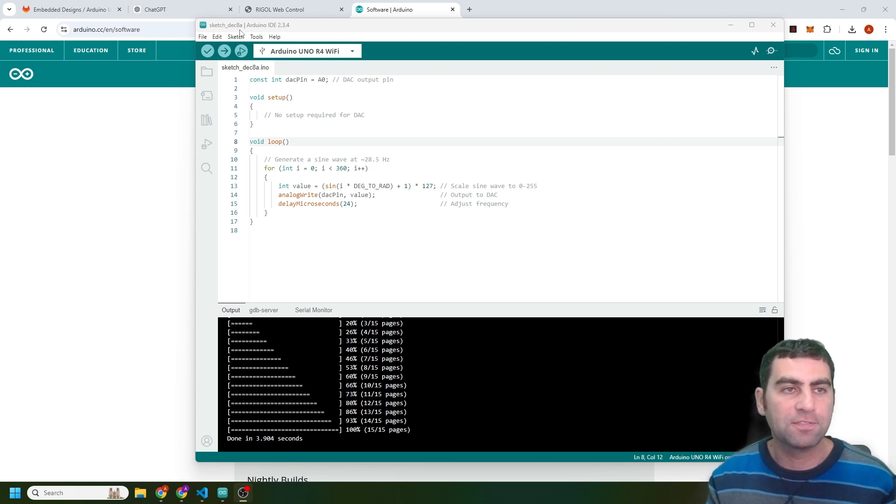
click(180, 10)
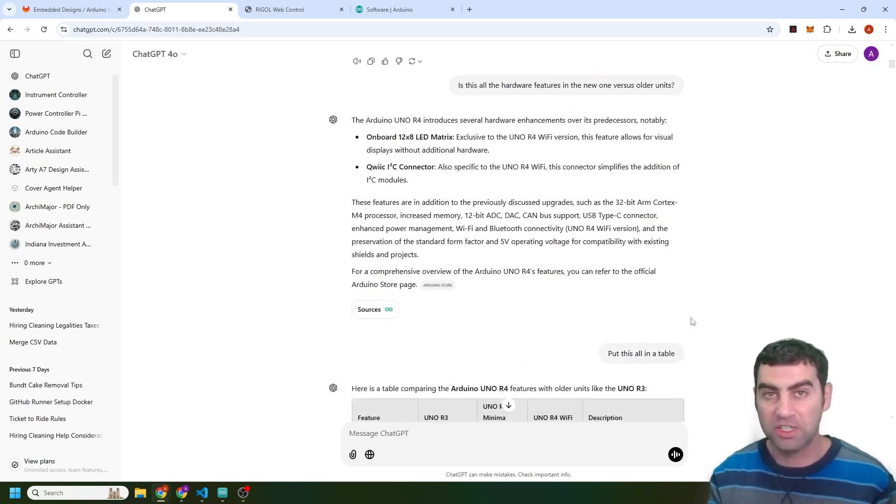
scroll(down, 3)
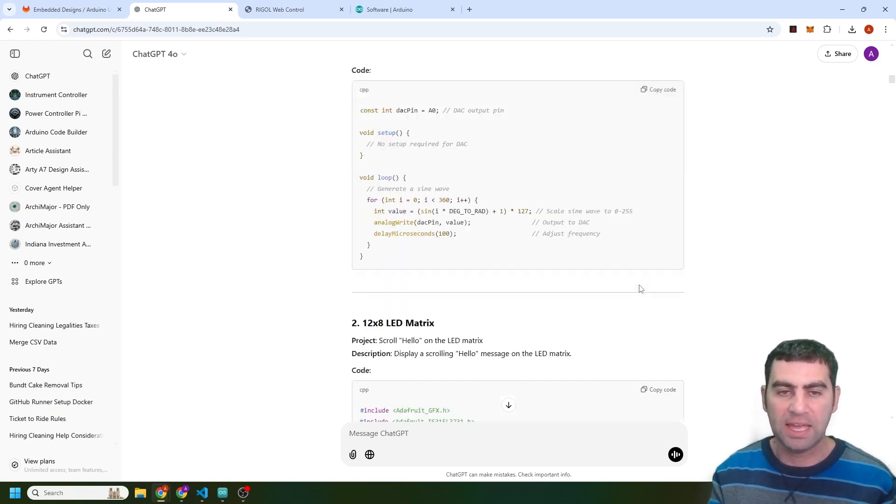
scroll(down, 3)
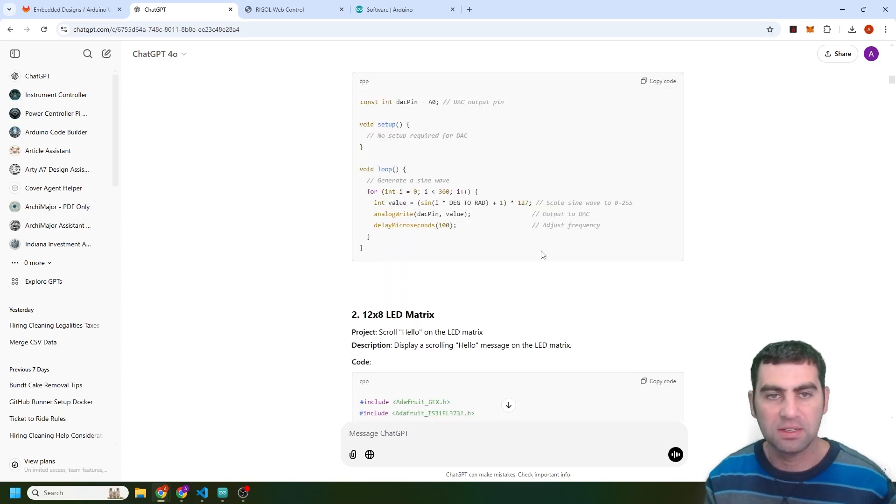
mouse_move(447, 241)
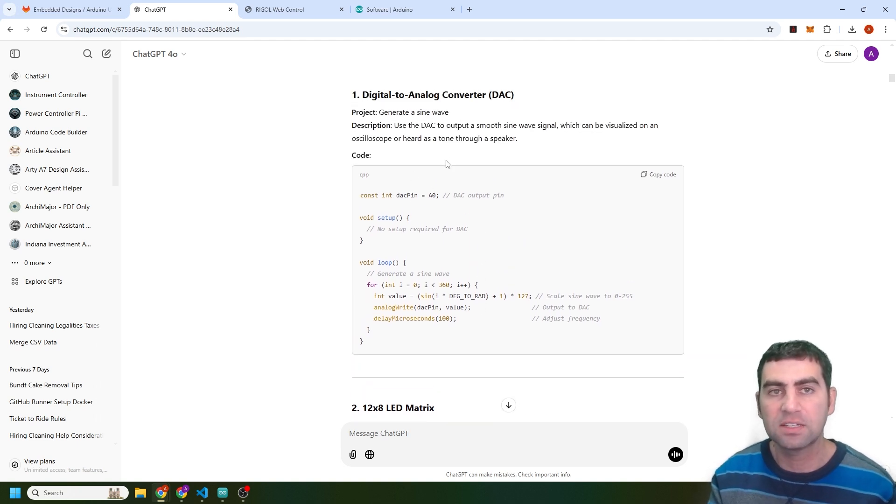
mouse_move(507, 261)
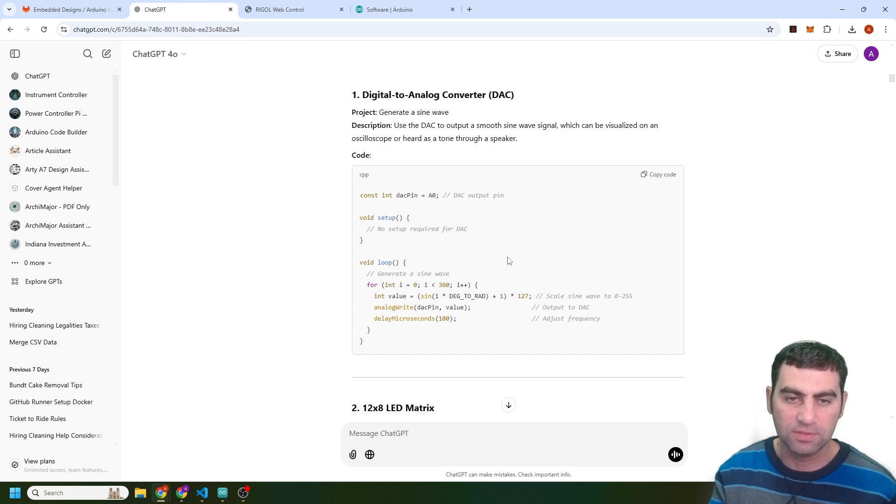
scroll(down, 3)
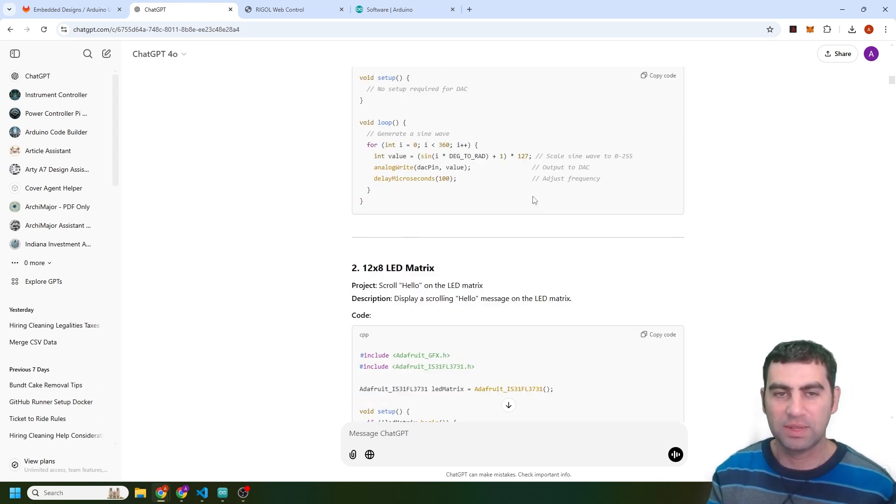
scroll(down, 3)
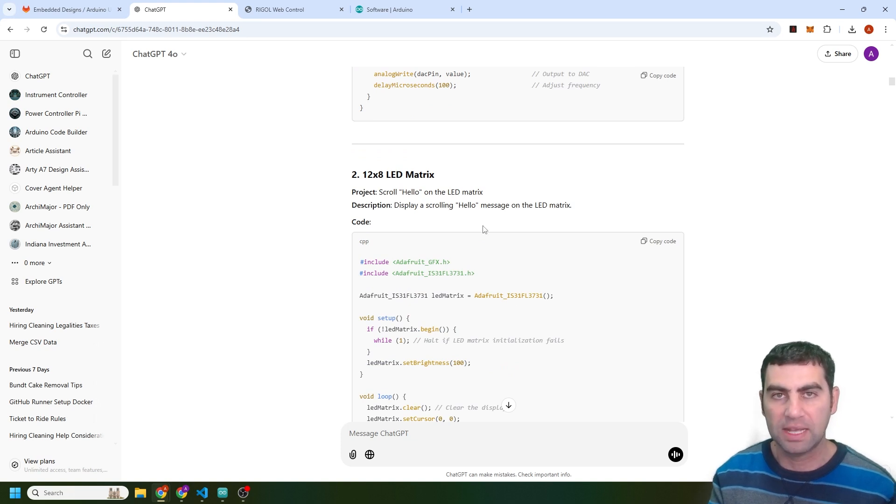
scroll(down, 3)
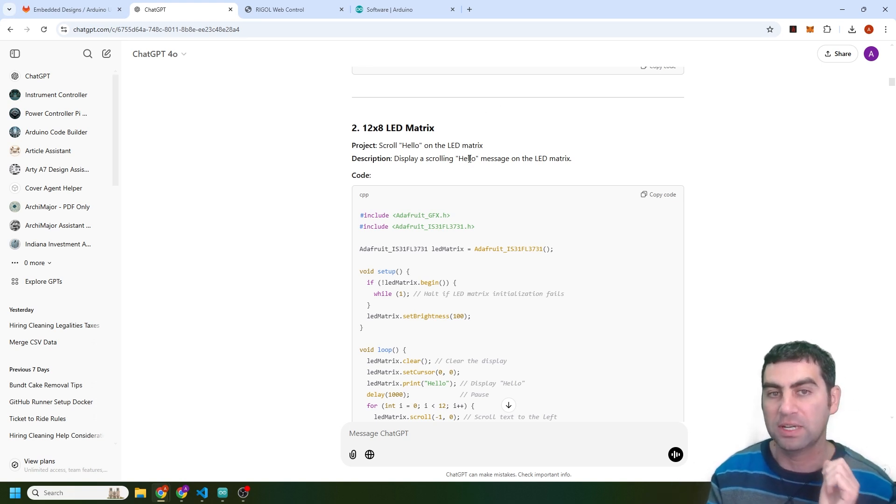
scroll(down, 3)
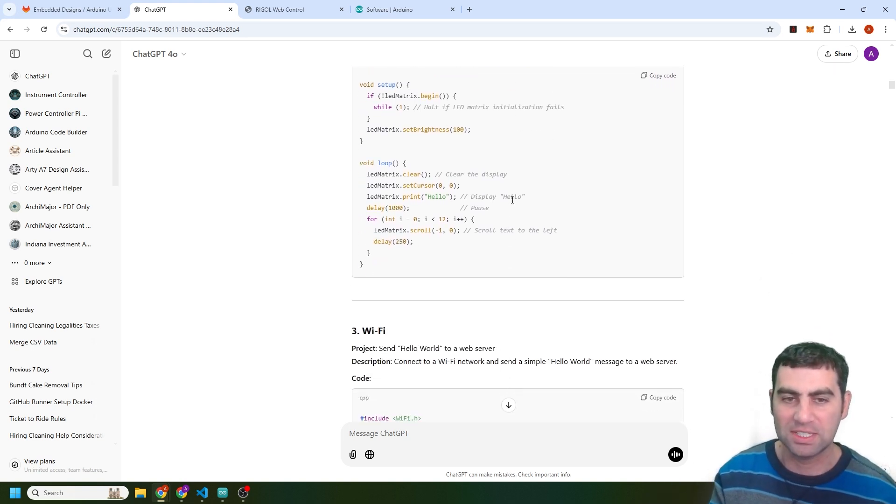
scroll(down, 3)
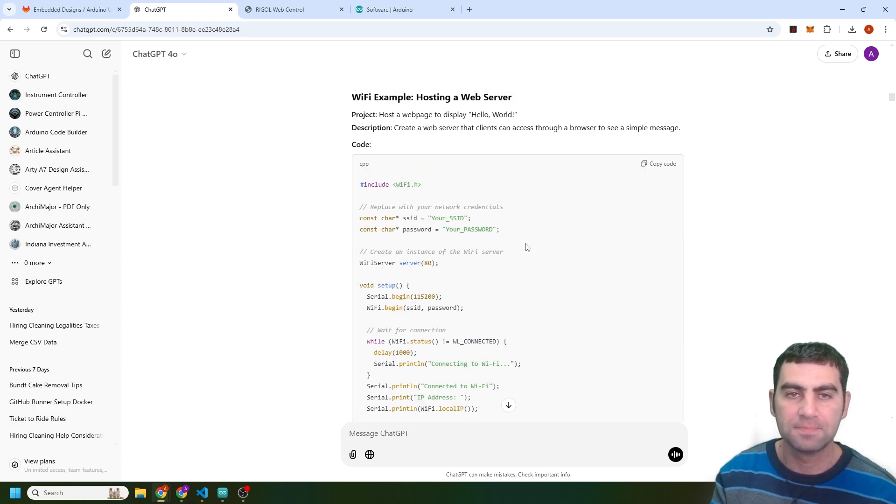
scroll(down, 3)
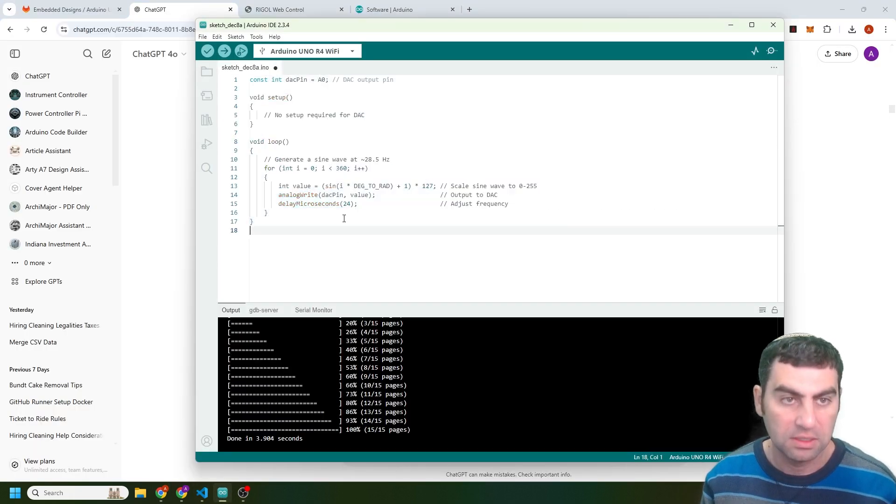
mouse_move(223, 51)
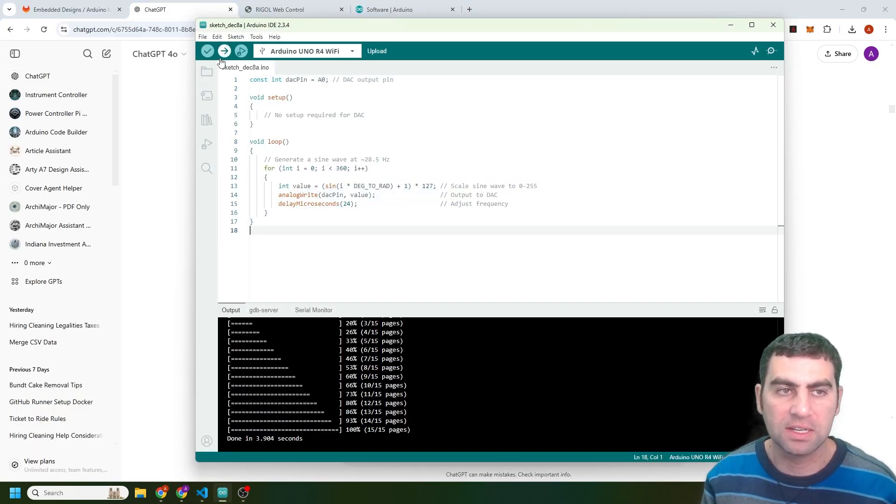
Step: Upload the 24-microsecond sine-wave sketch to the UNO R4 WiFi again
click(224, 51)
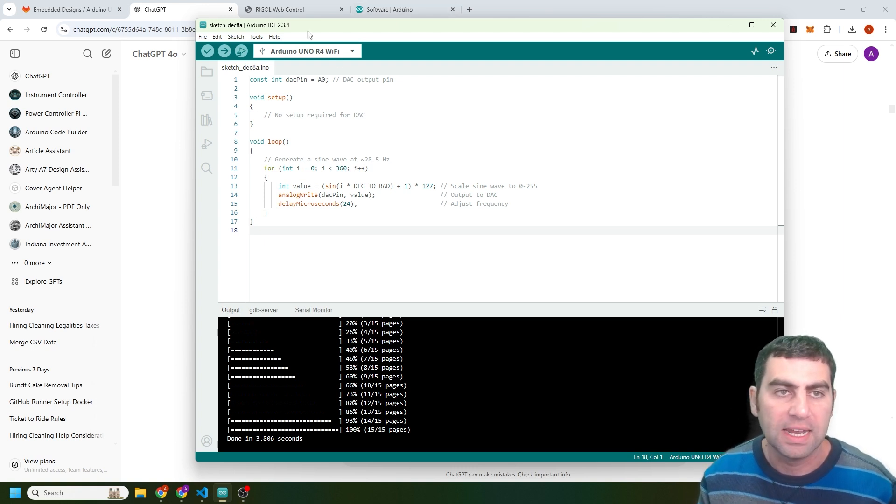
Step: Watch the sine wave on the RIGOL oscilloscope page (about 244 mV), then point out the sketch's delay
click(293, 9)
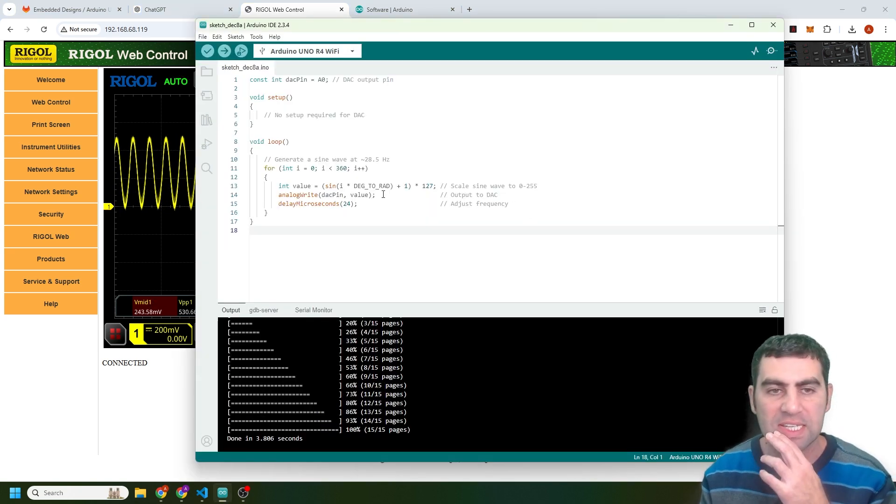
mouse_move(392, 186)
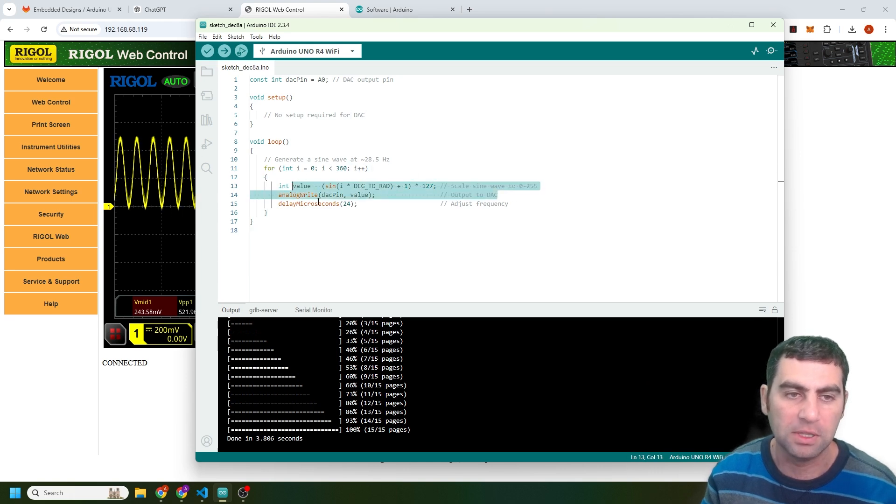
click(293, 9)
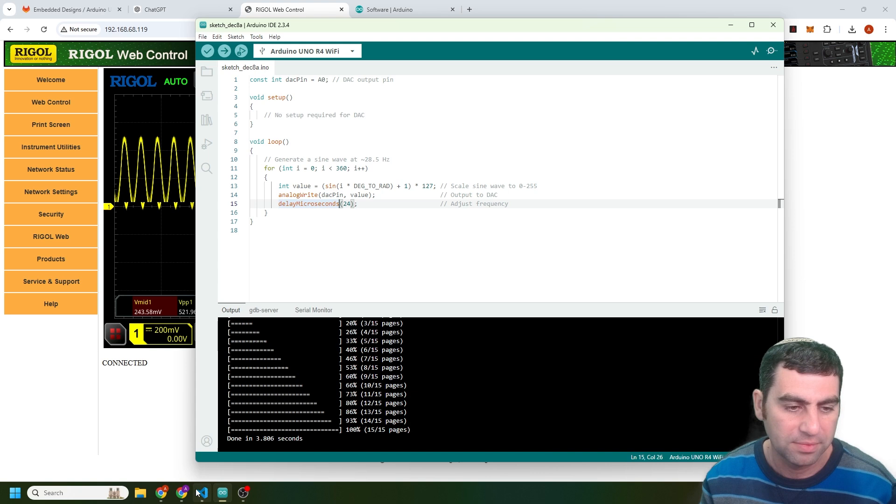
Step: Switch to VS Code and open led_scrolling_hello.ino from the showcase repository
click(200, 492)
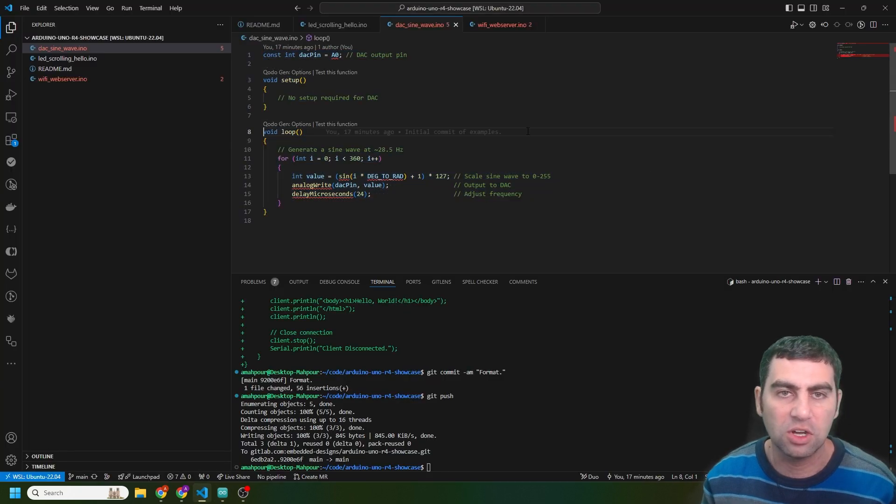
mouse_move(337, 25)
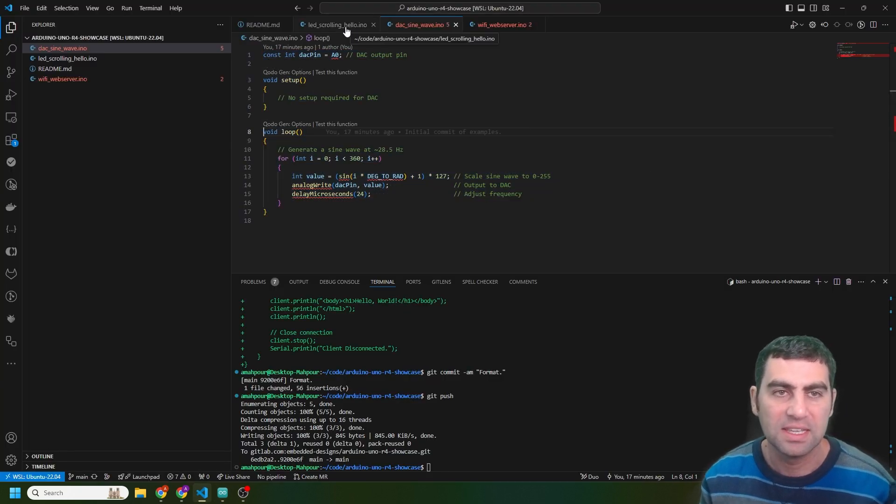
click(336, 25)
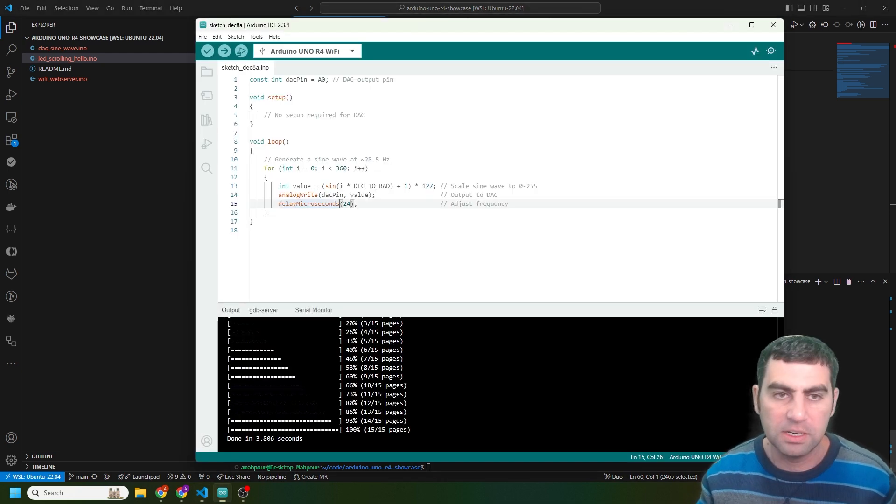
Step: Put the scrolling HELLO code into the sketch and inspect the H bitmap and letter SPACING
click(67, 58)
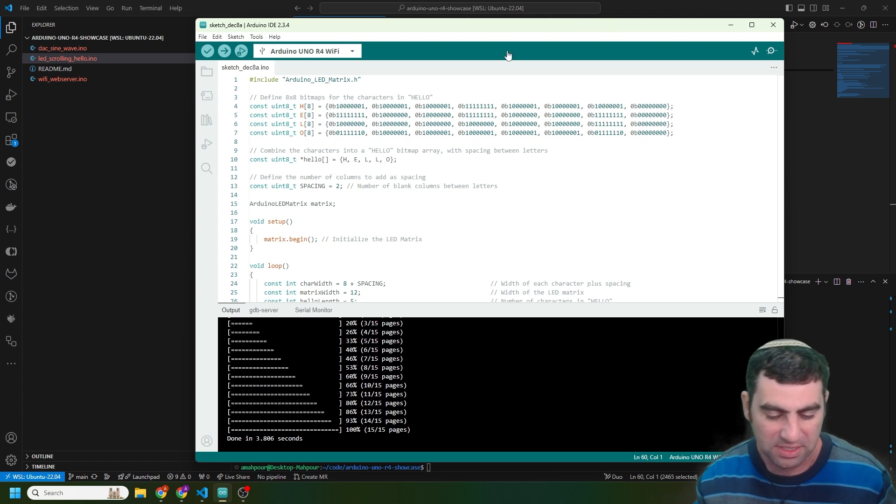
mouse_move(516, 58)
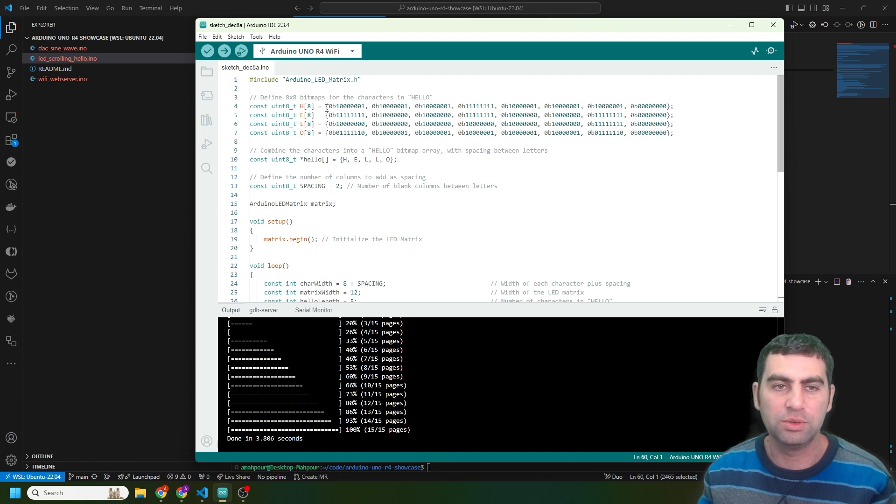
double_click(390, 106)
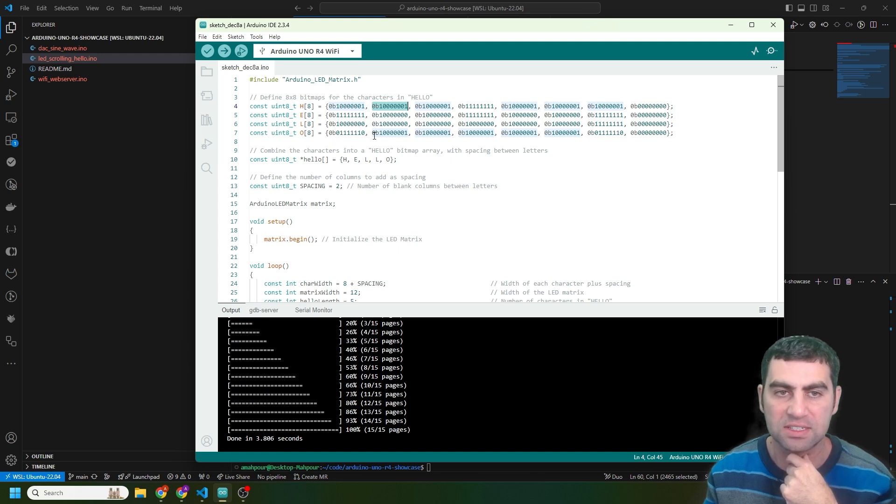
mouse_move(410, 206)
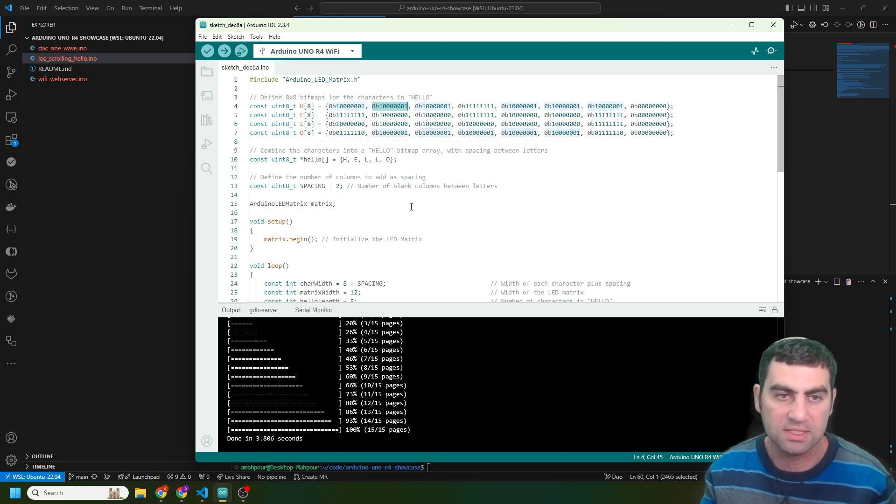
mouse_move(467, 153)
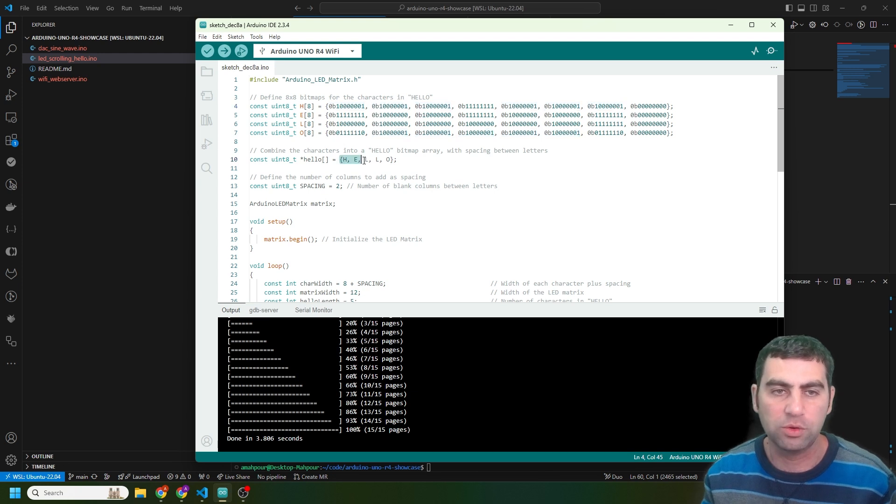
click(328, 186)
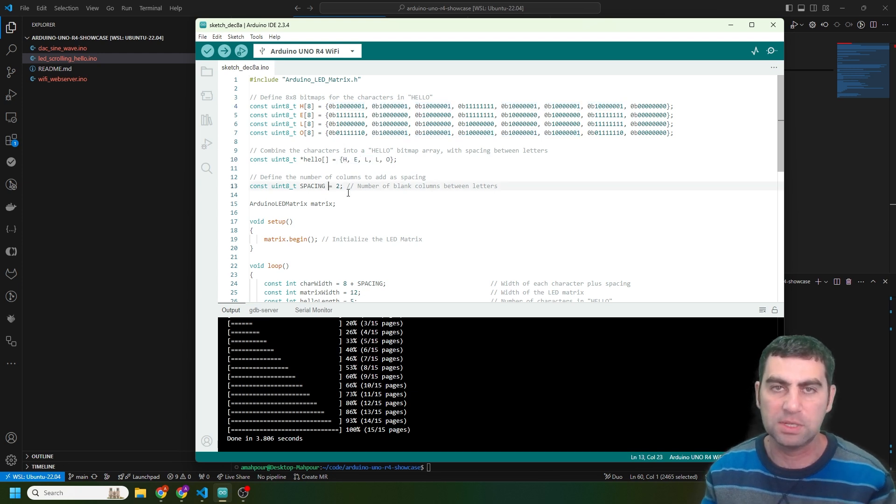
Step: Review the remaining bitmaps and loop, then upload the LED matrix sketch
scroll(down, 3)
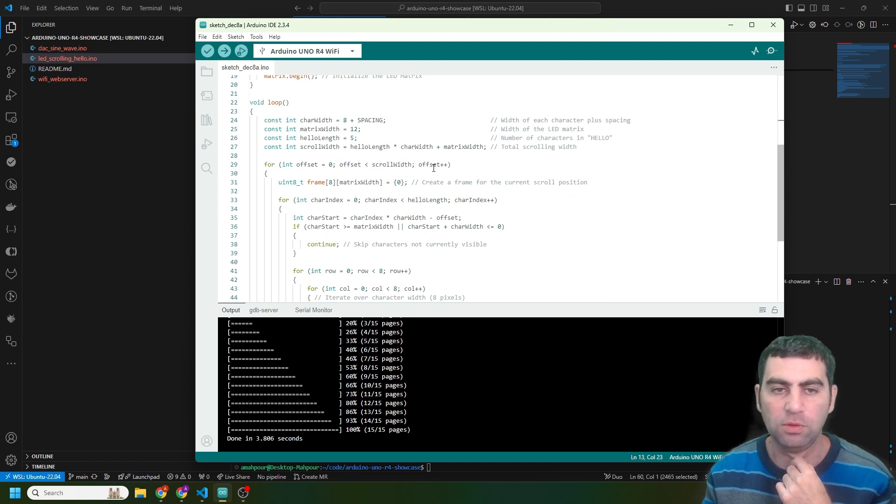
scroll(down, 3)
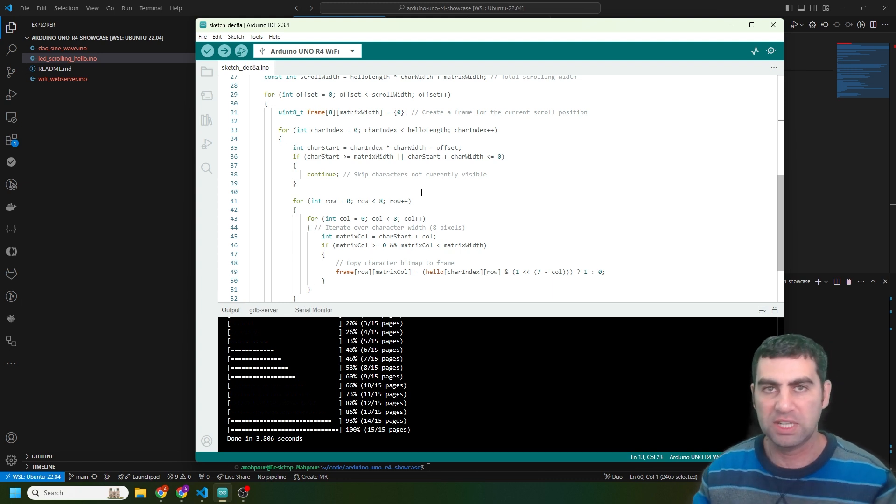
scroll(down, 3)
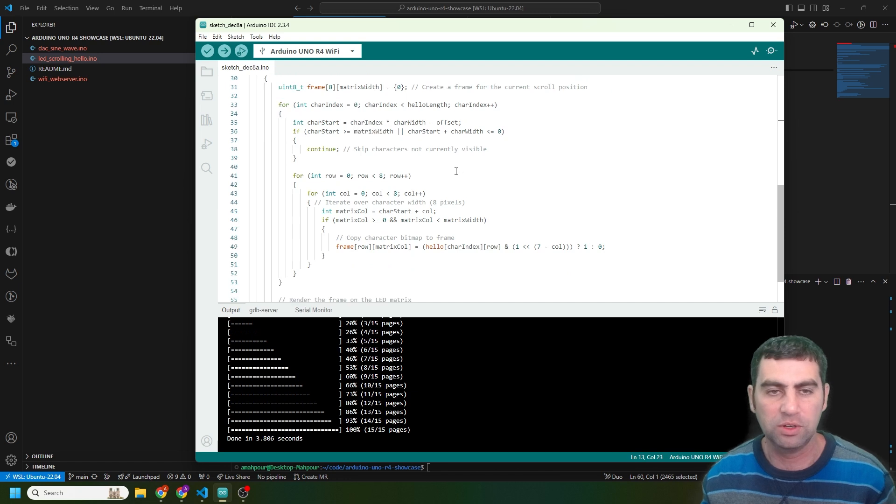
mouse_move(486, 227)
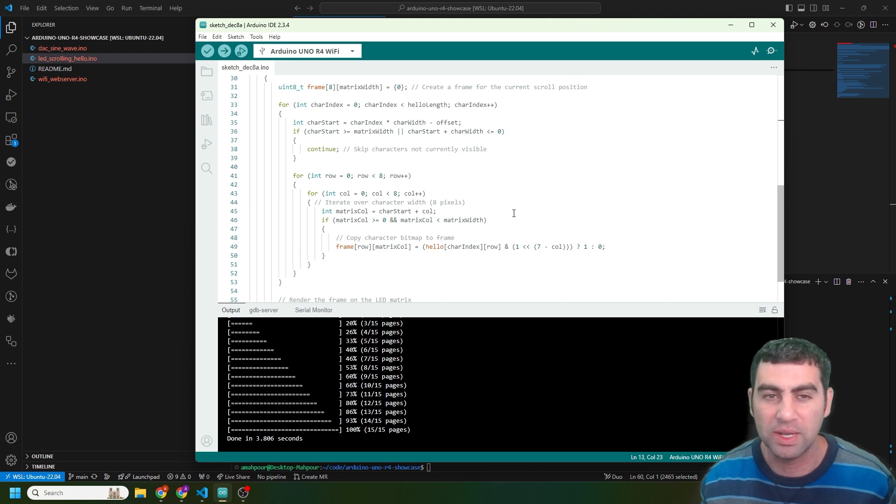
scroll(down, 3)
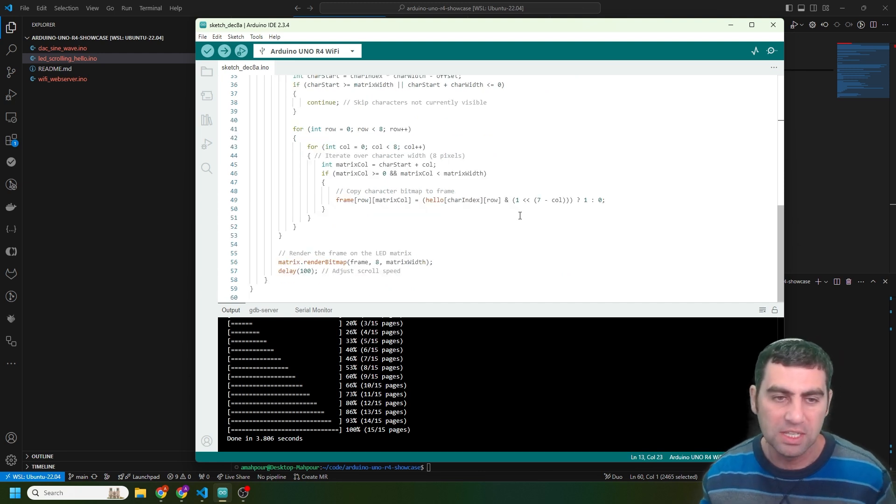
click(224, 51)
text(git commit -am "Format.")
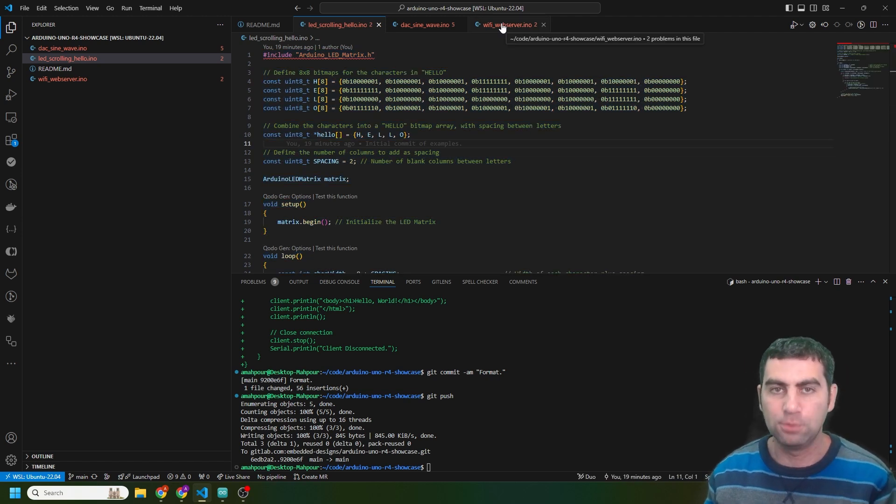
mouse_move(508, 31)
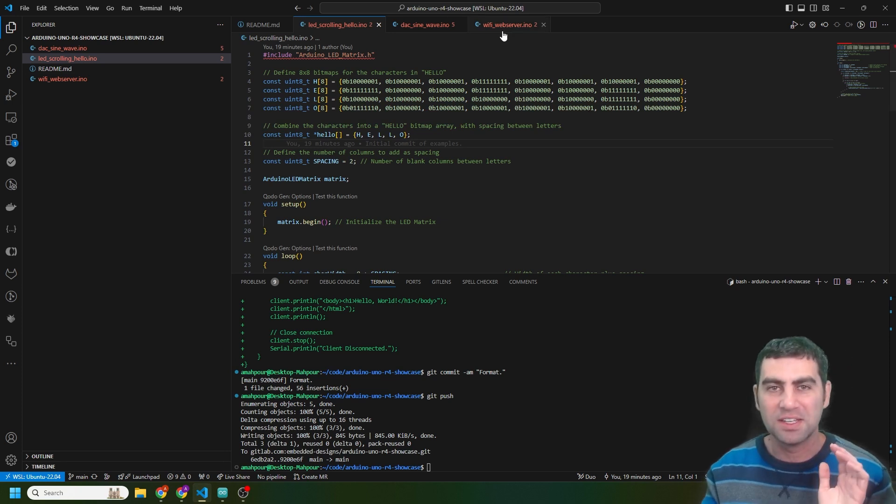
Step: Open wifi_webserver.ino, with placeholder credentials and a port-80 web server
click(505, 25)
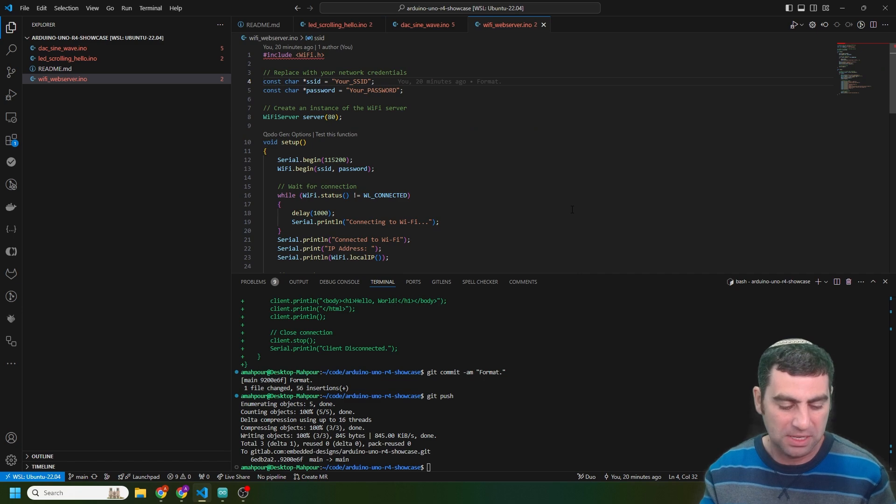
Step: Copy the WiFi web server code into the new Arduino sketch and start uploading it
key(ctrl+a)
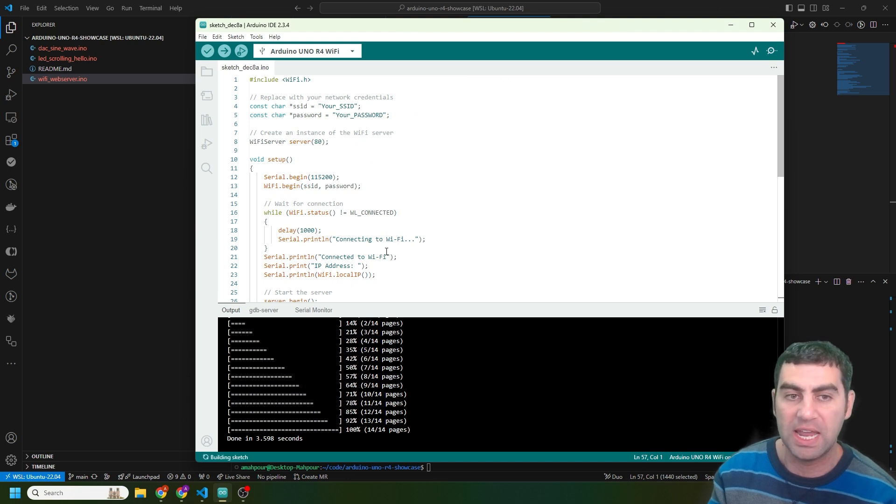
scroll(down, 3)
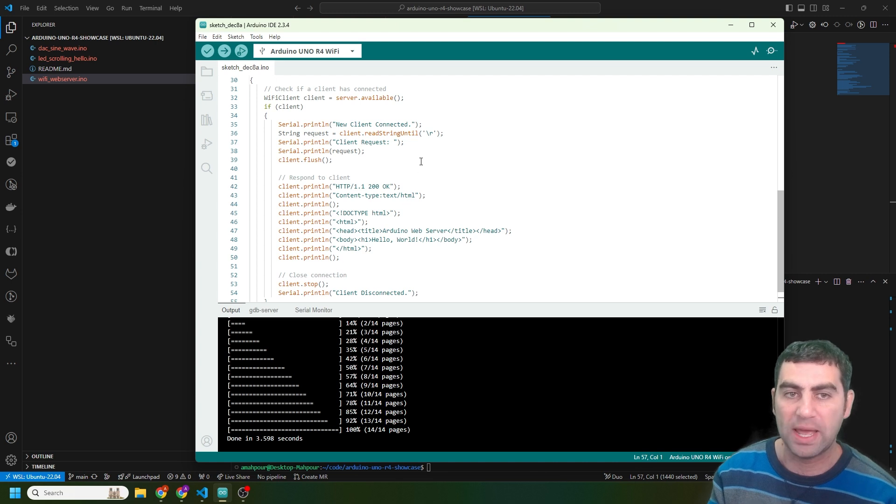
scroll(down, 3)
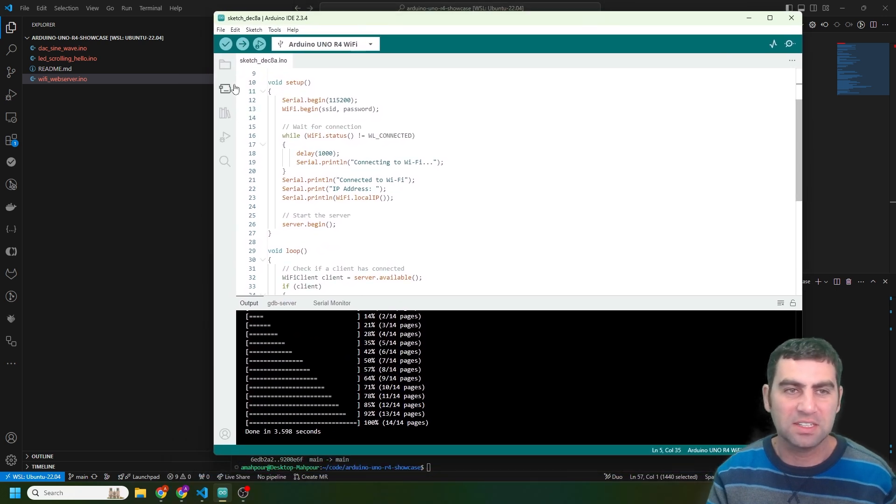
click(241, 44)
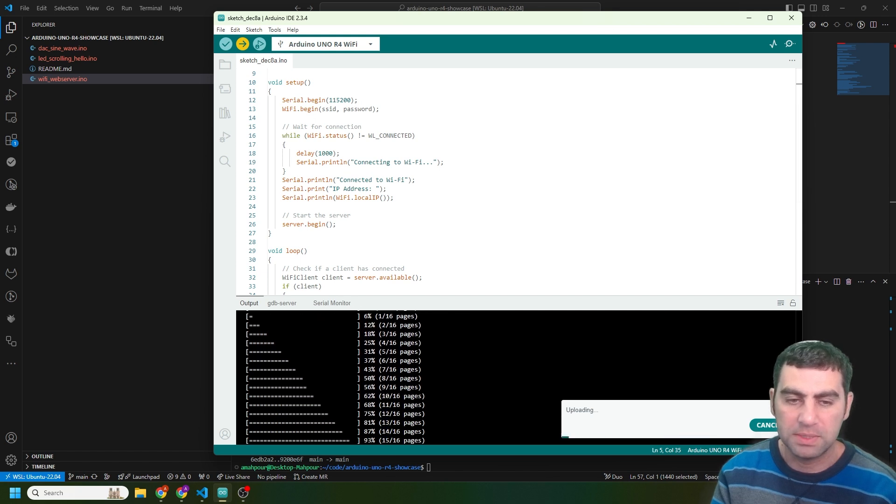
Step: Open the Serial Monitor for the UNO R4 WiFi on COM5 at 115200 baud
click(332, 303)
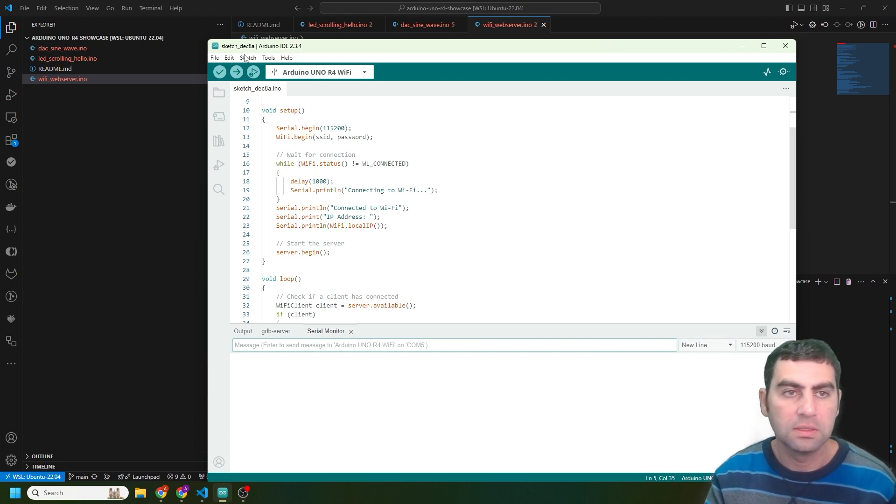
mouse_move(189, 198)
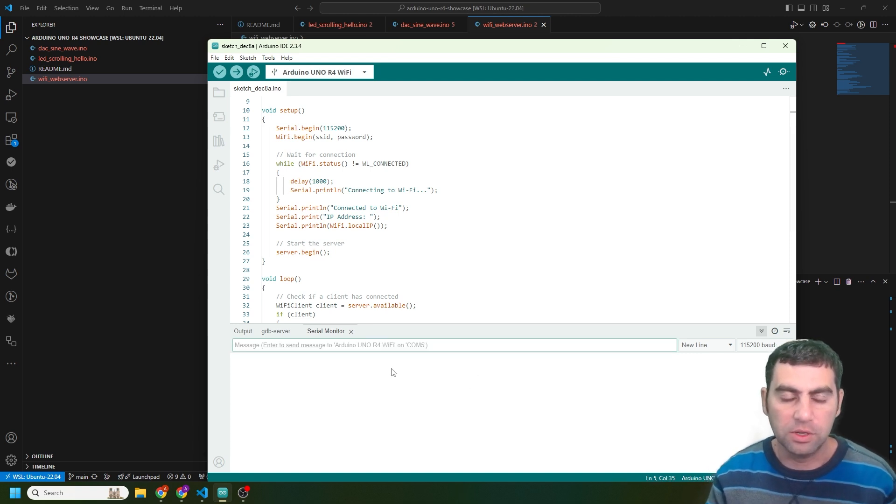
mouse_move(303, 380)
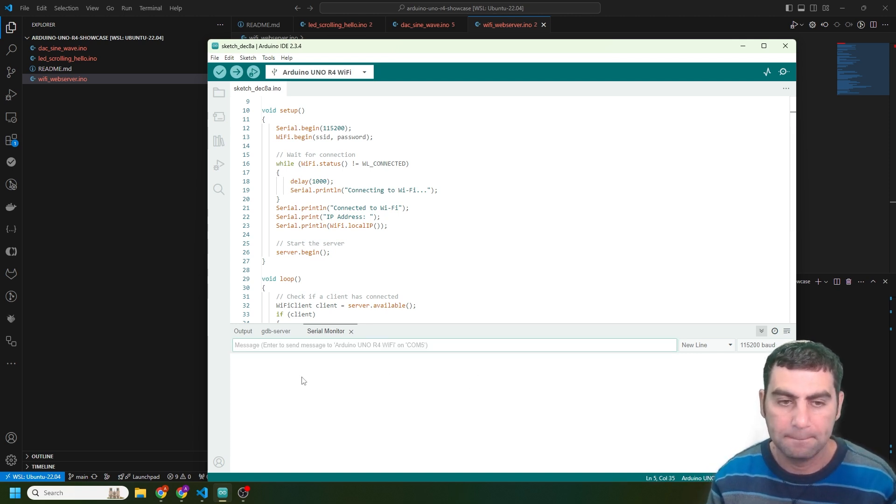
Step: Re-upload the web server sketch and read IP 192.168.68.122 in the Serial Monitor
scroll(down, 3)
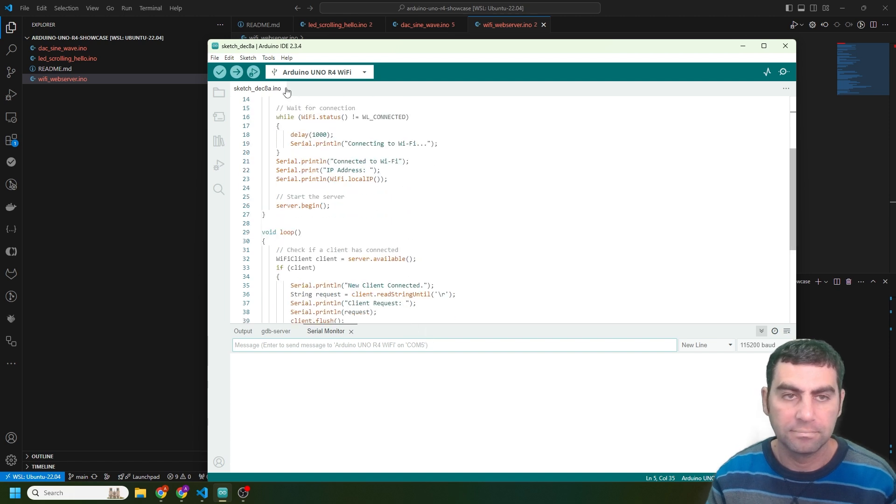
click(236, 71)
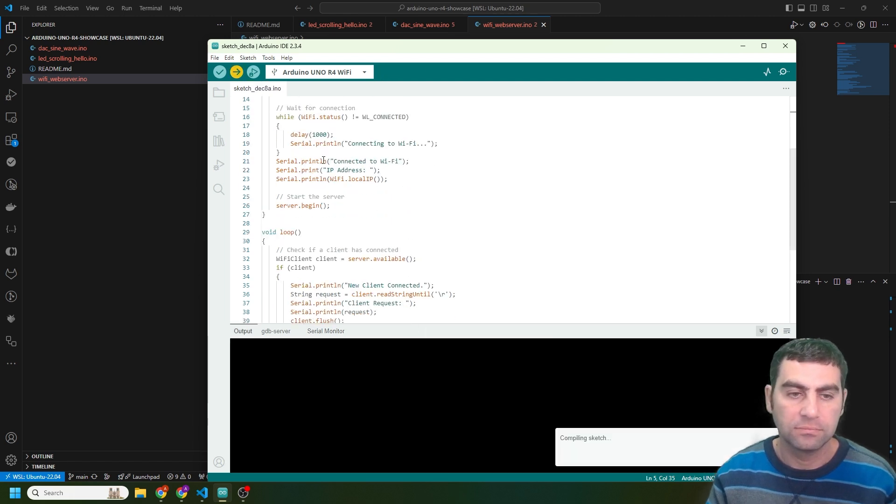
mouse_move(630, 340)
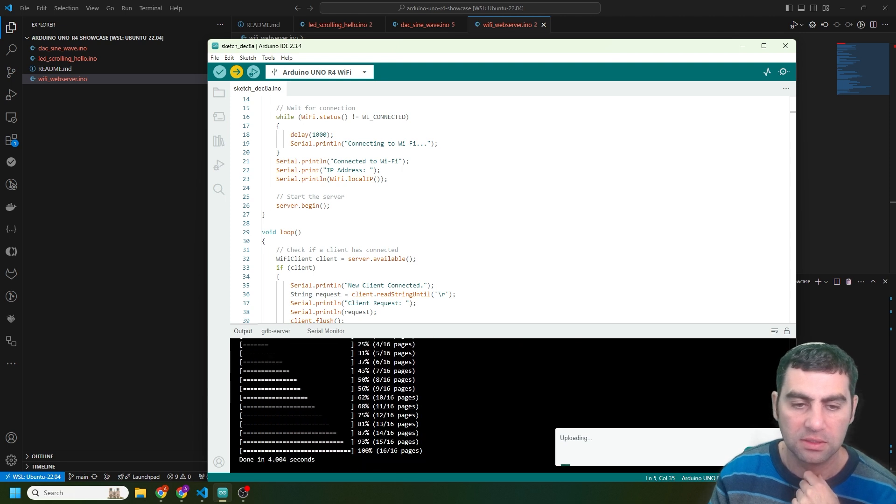
click(326, 331)
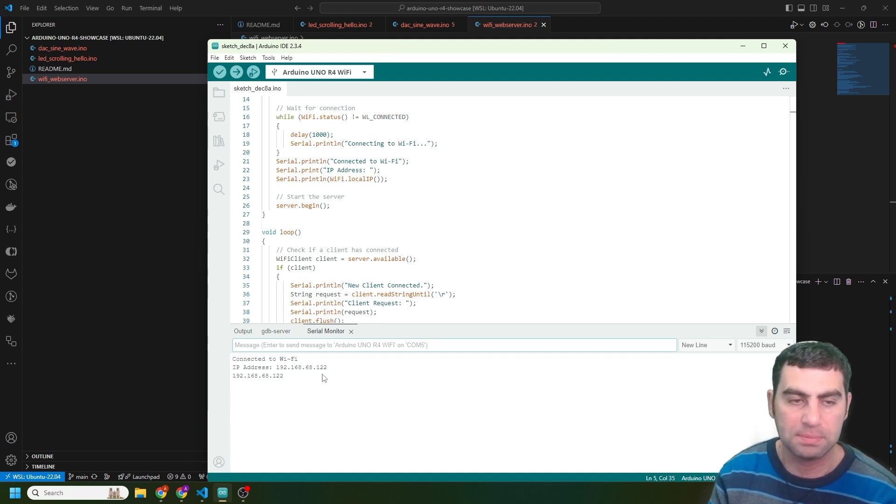
mouse_move(162, 492)
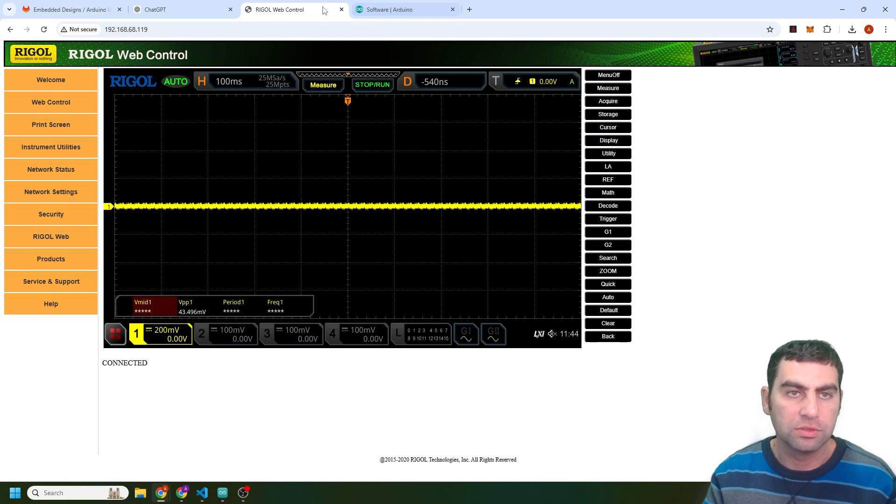
Step: Switch to the RIGOL Web Control tab to load 192.168.68.122 and show 'Hello, World!'
click(405, 9)
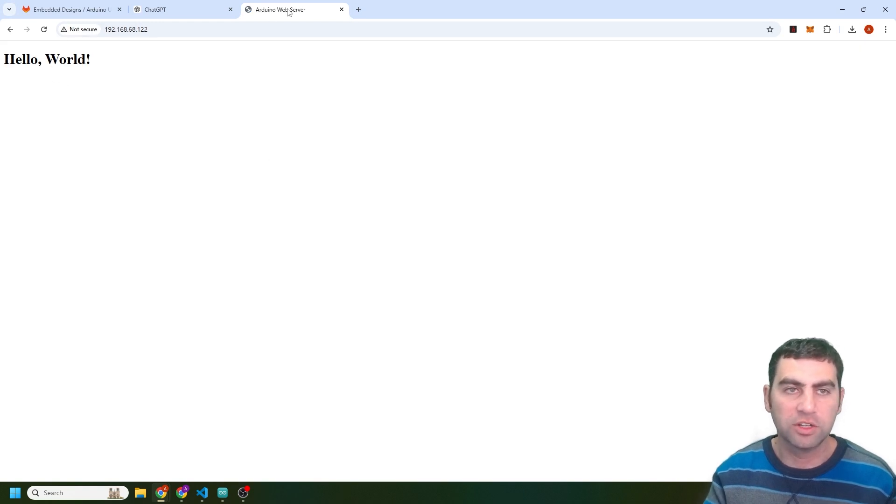
mouse_move(306, 274)
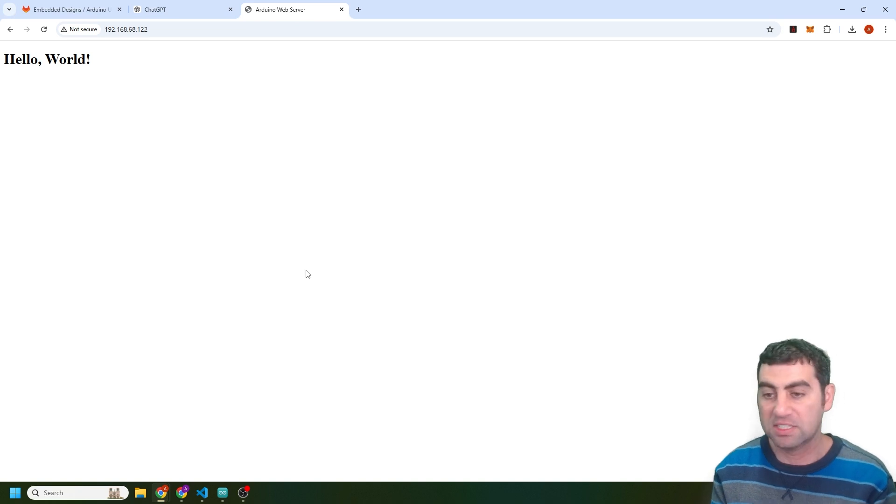
mouse_move(312, 240)
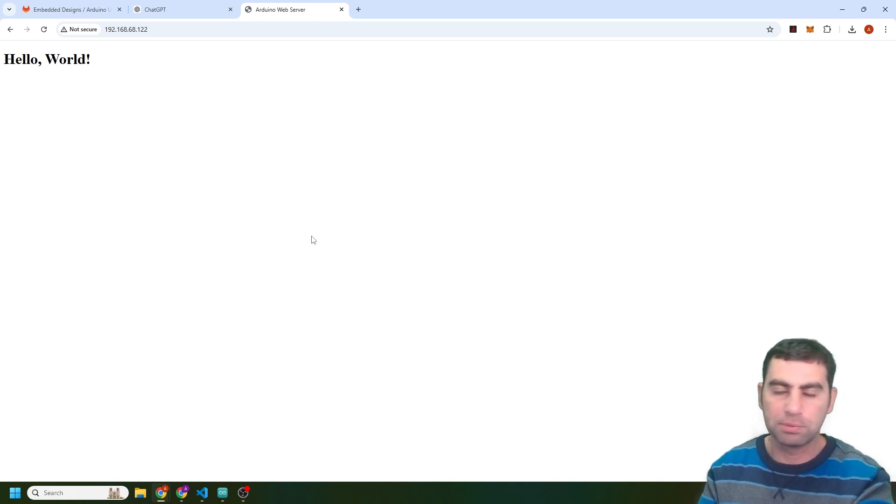
mouse_move(467, 258)
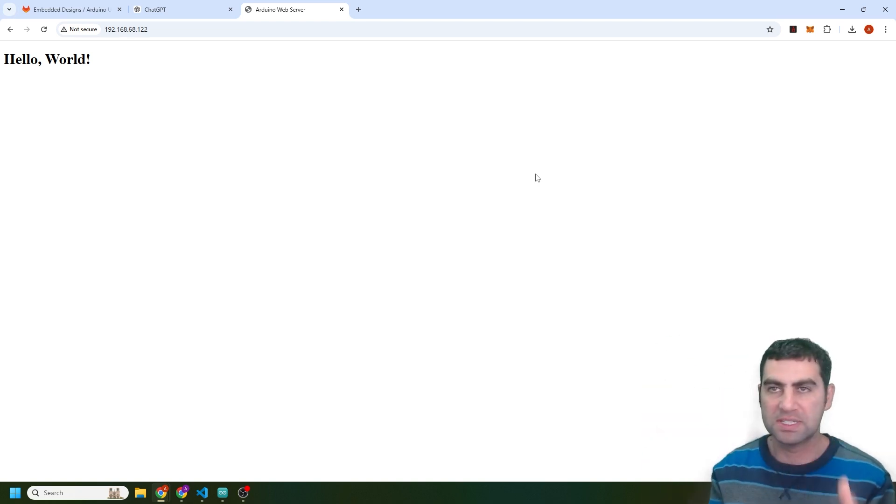
mouse_move(545, 163)
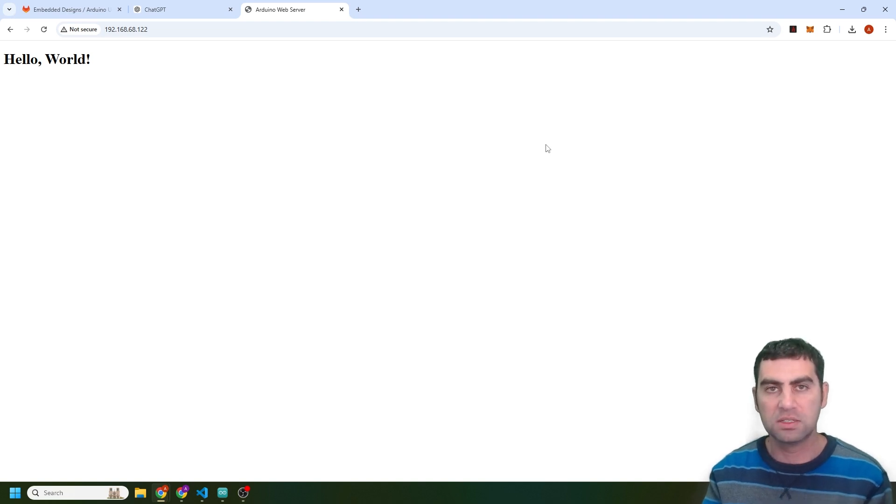
mouse_move(538, 122)
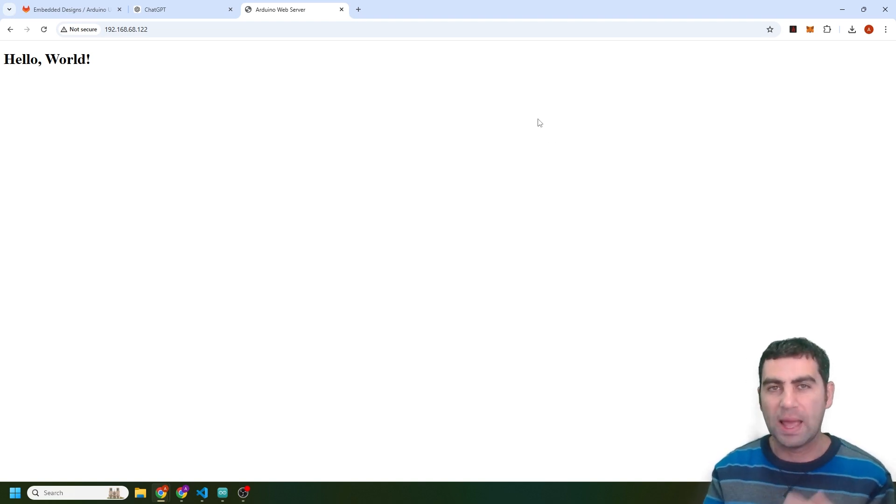
mouse_move(499, 98)
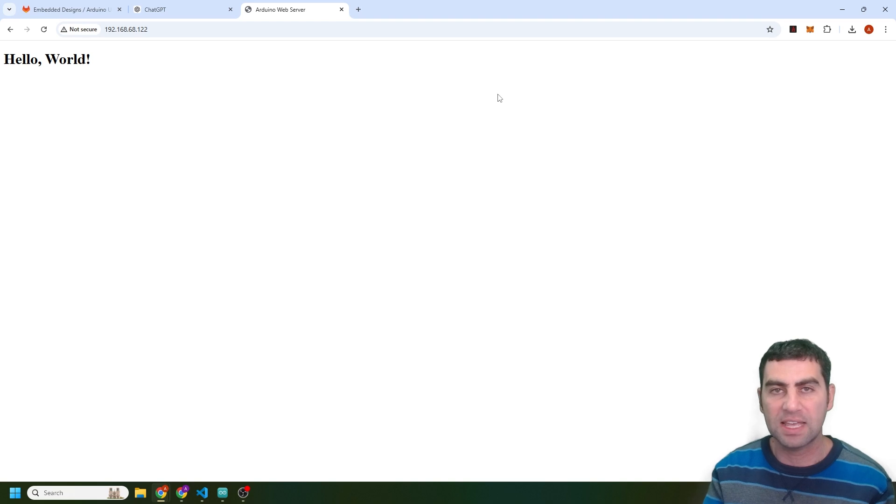
mouse_move(97, 101)
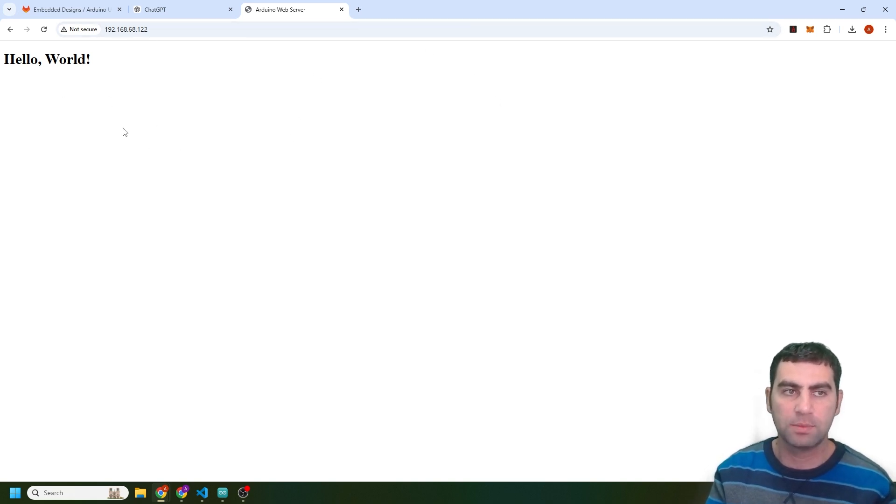
mouse_move(280, 155)
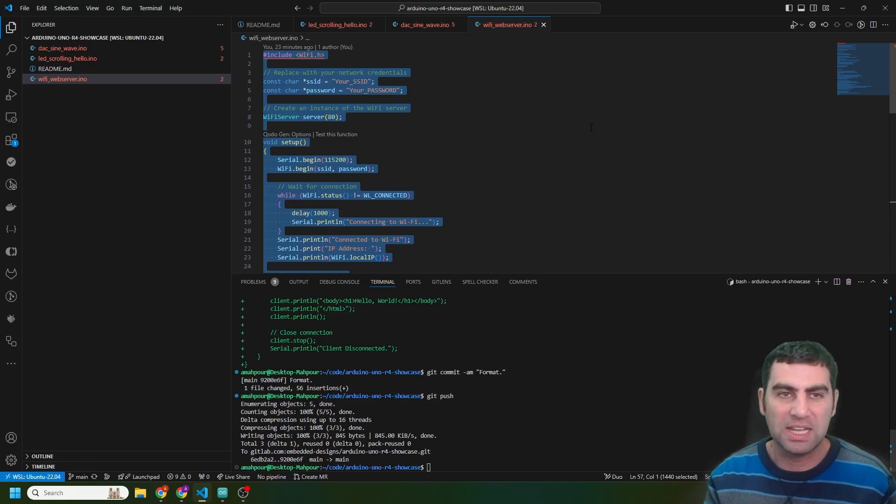
Step: Return to the Chrome window showing the GitLab Arduino Uno R4 Showcase repository
click(313, 168)
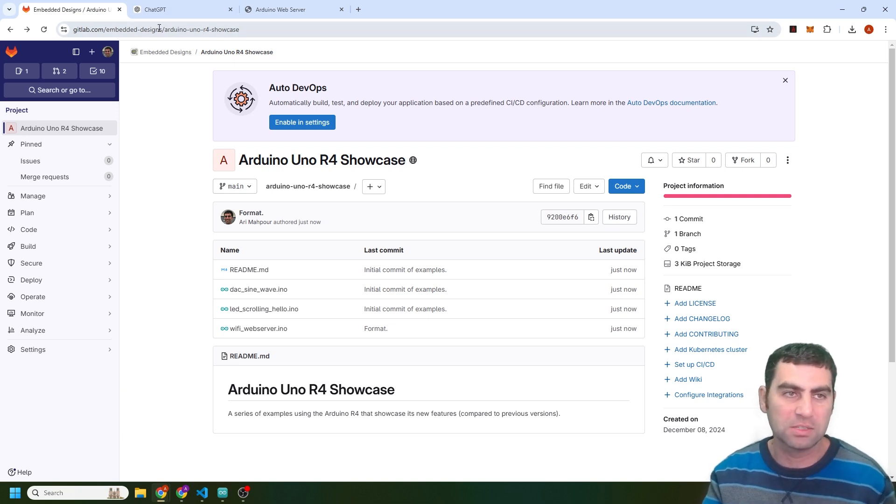
Step: In a new tab on gitlab.com, reopen Arduino Uno R4 Showcase from Contributed projects
click(285, 9)
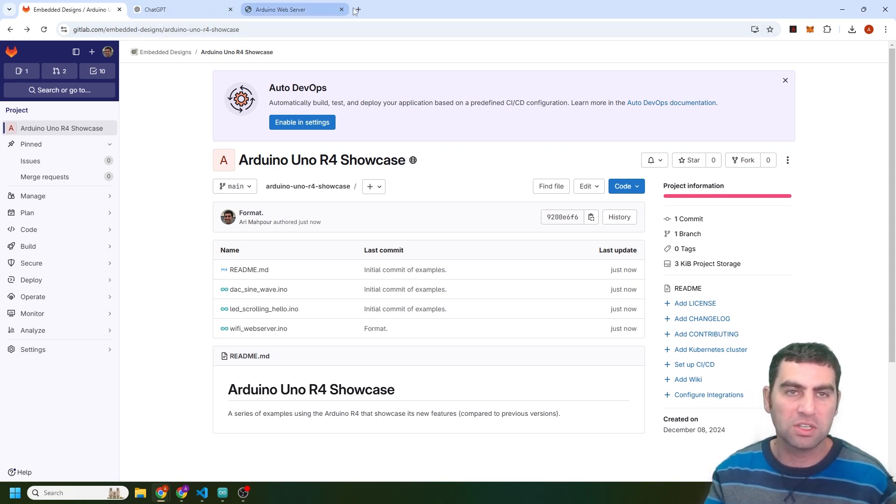
text(gitlan)
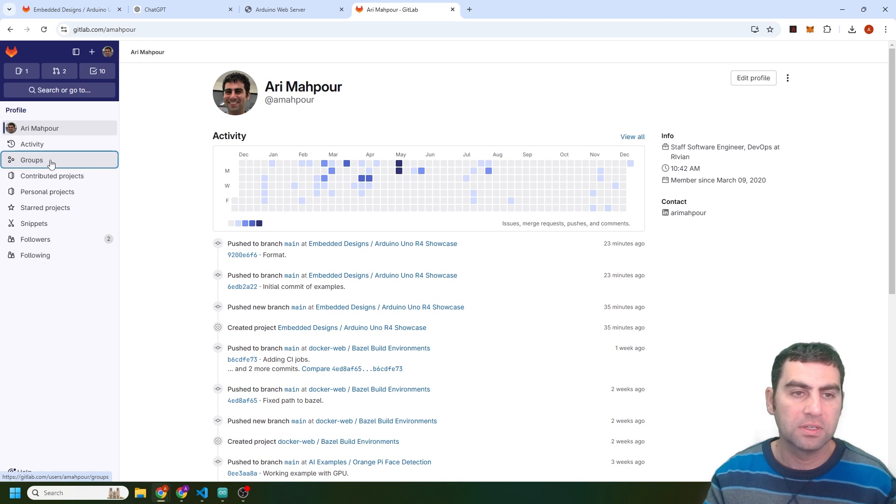
click(32, 160)
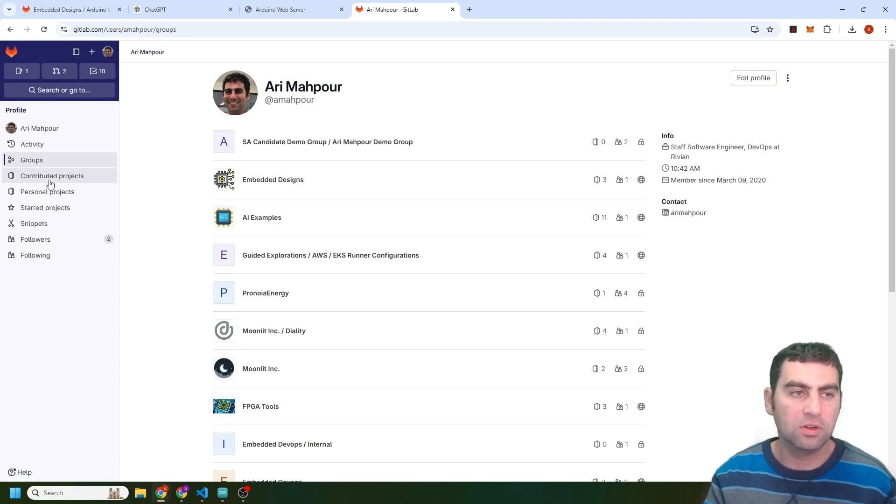
click(51, 175)
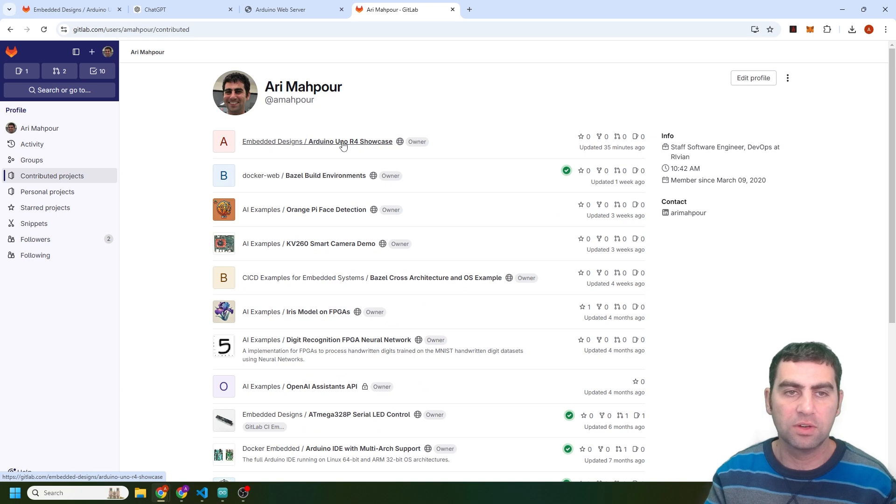
click(316, 140)
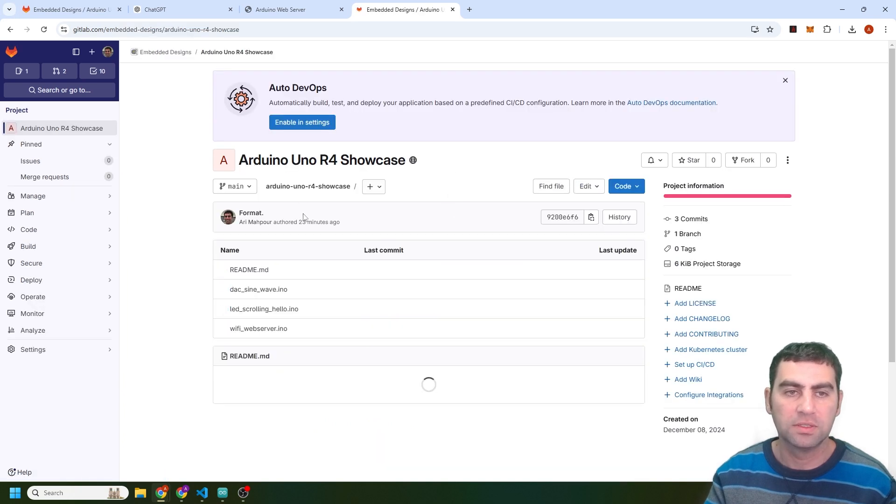